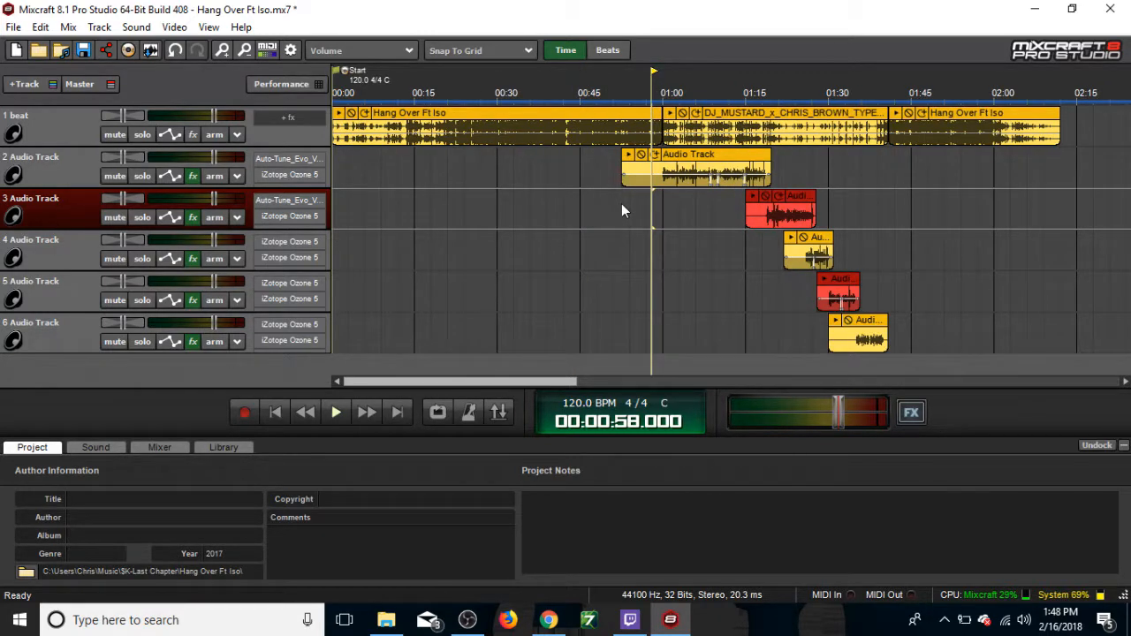
mouse_move(638, 210)
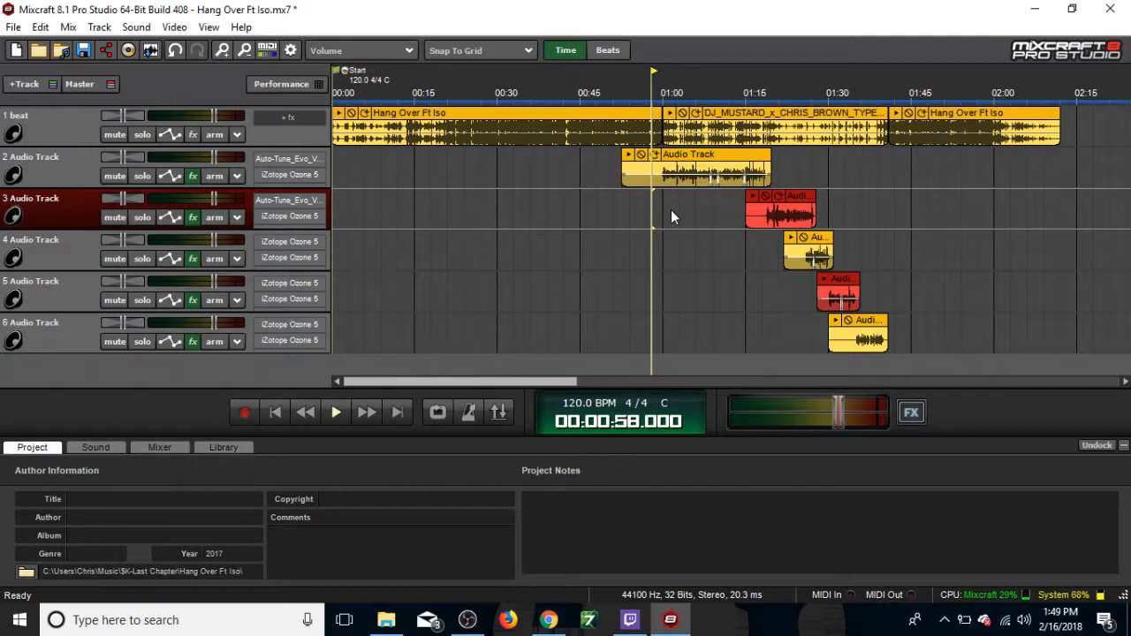
mouse_move(689, 217)
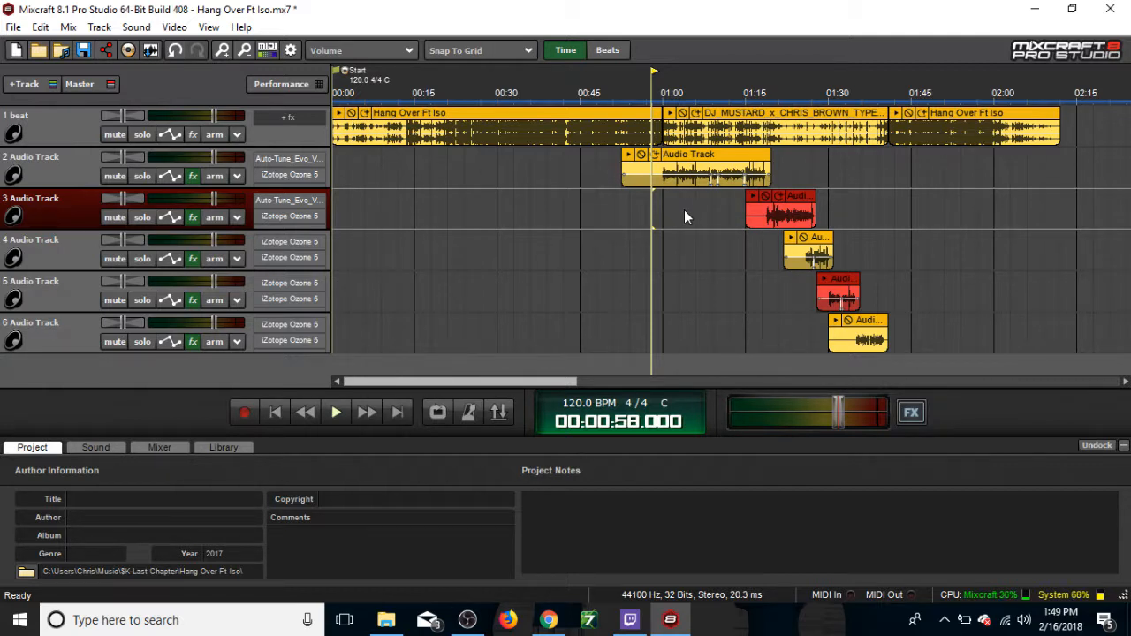
mouse_move(232, 205)
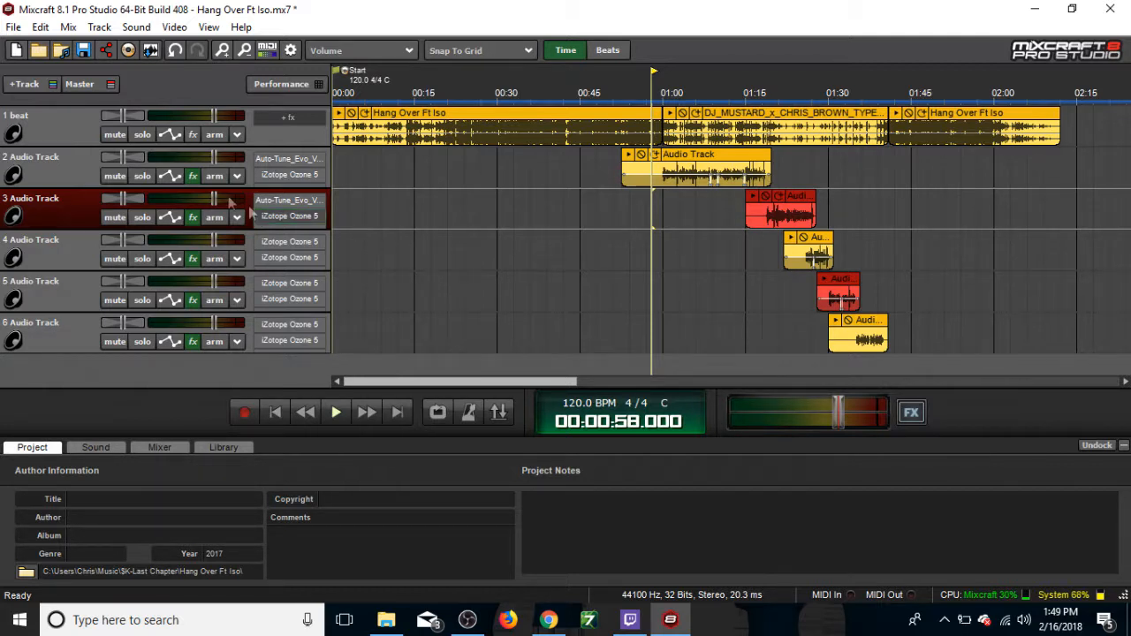
- Look over the effect chains of tracks 2 and 3, closing each list
click(192, 175)
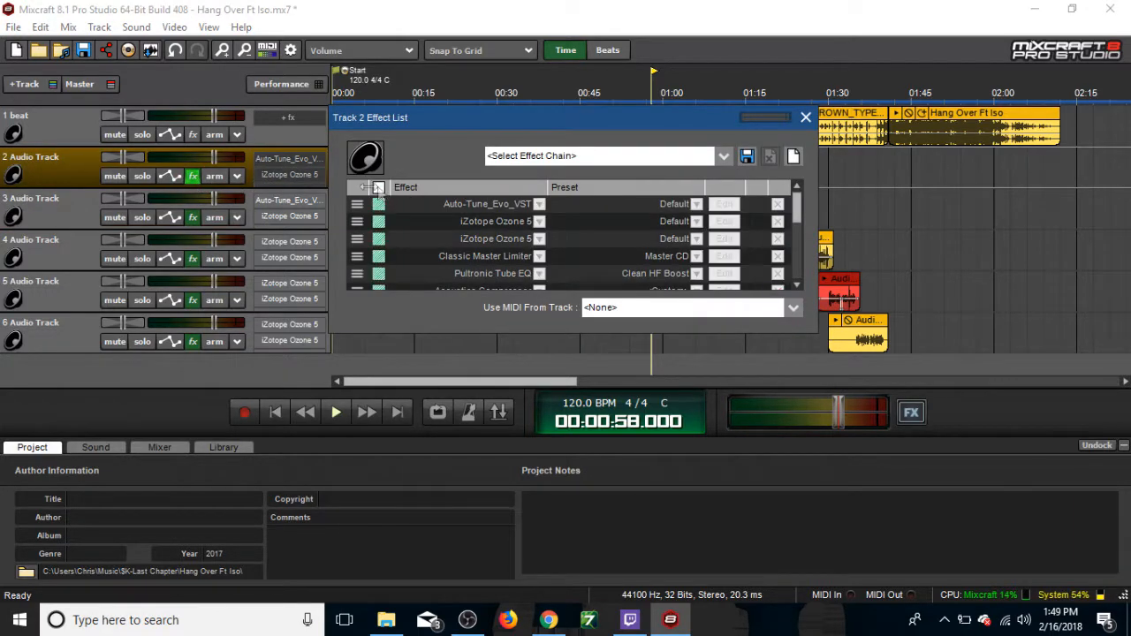
click(805, 117)
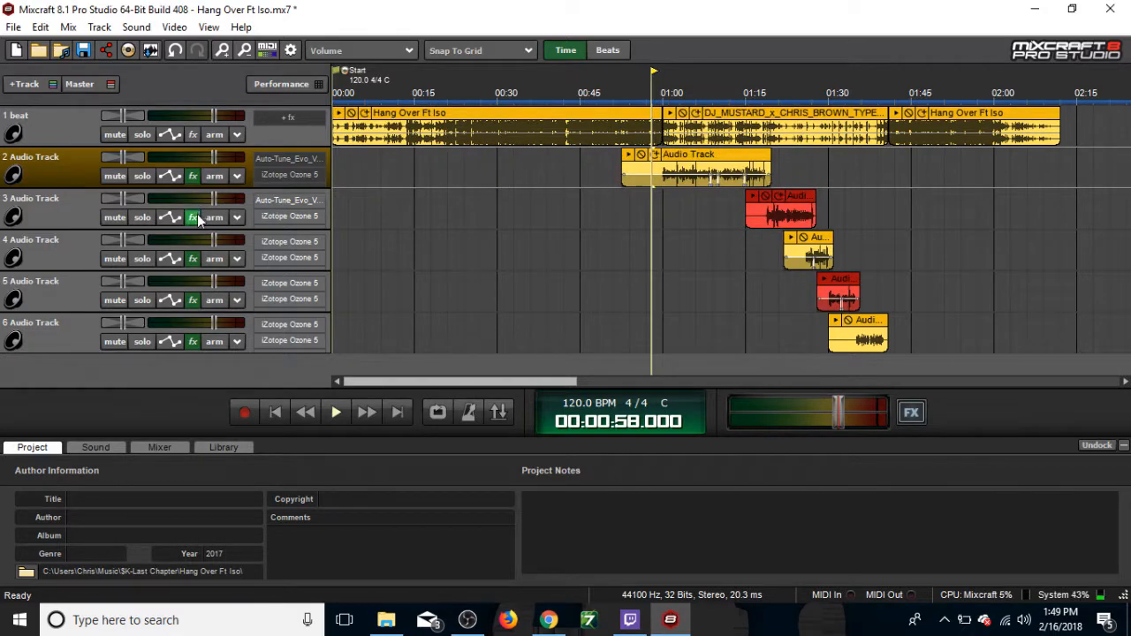
click(193, 217)
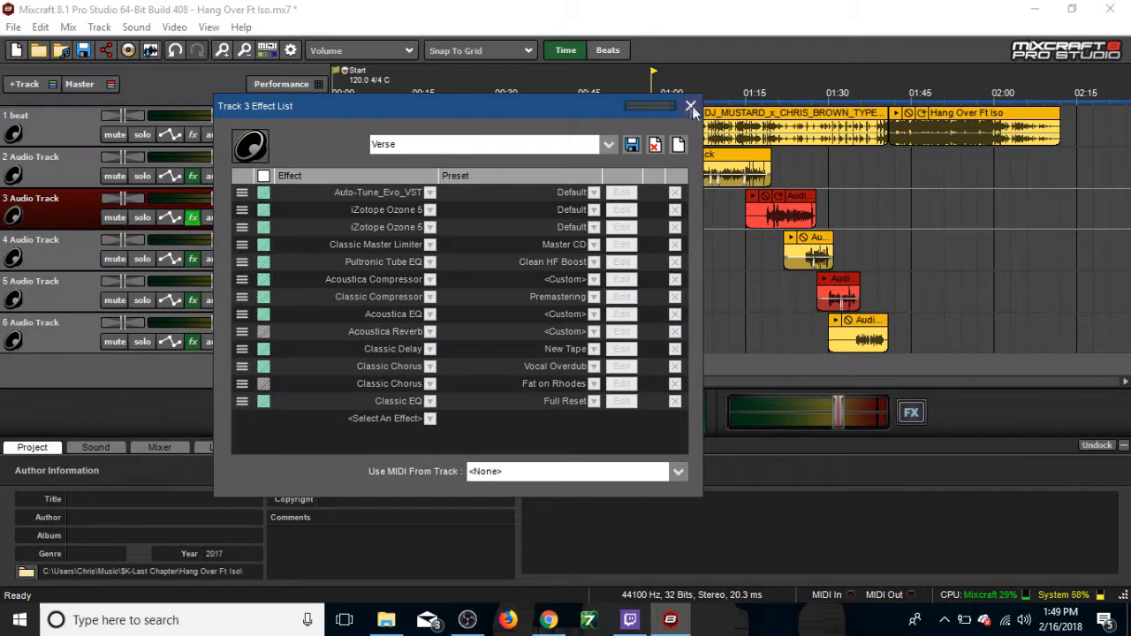
click(691, 106)
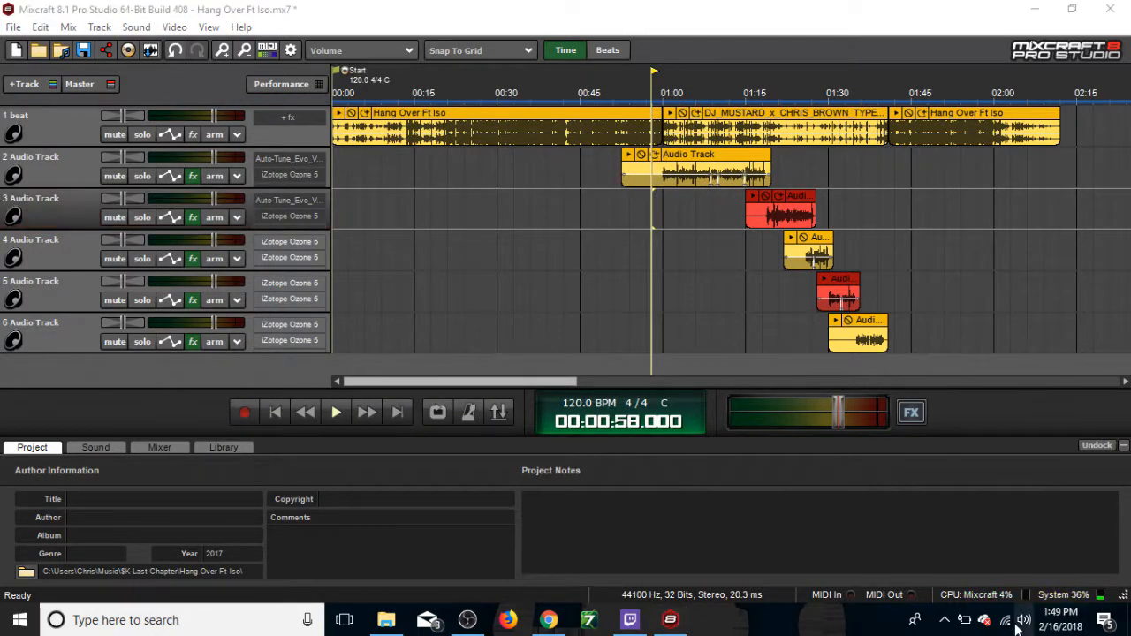
- Check the speaker volume, then play the vocals from 0:58 and stop near 1:22
click(1024, 620)
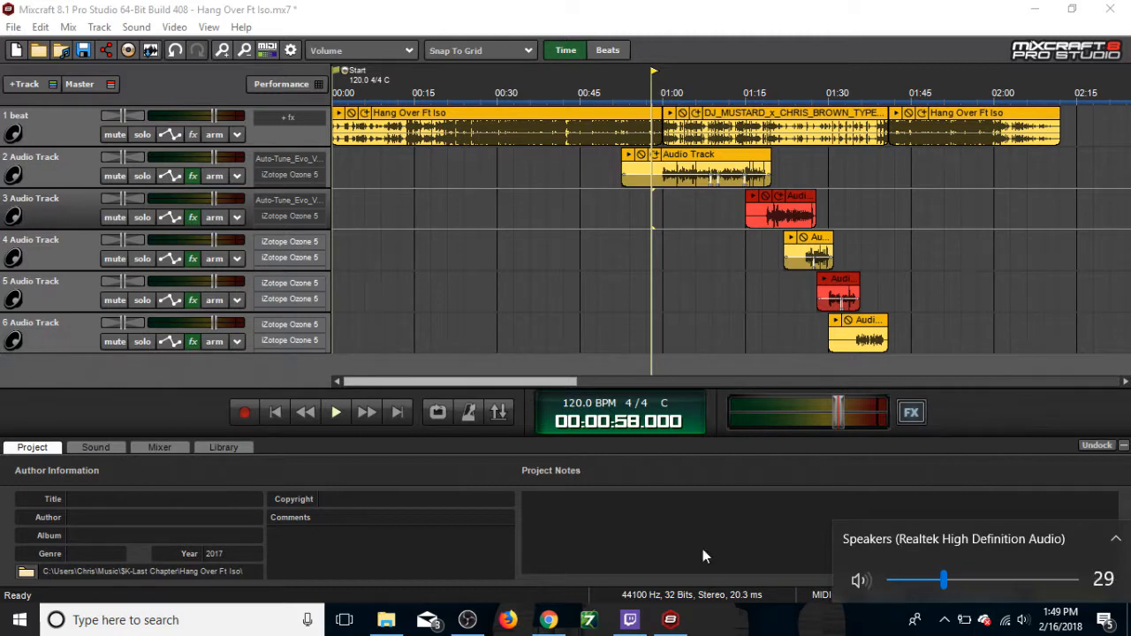
click(48, 198)
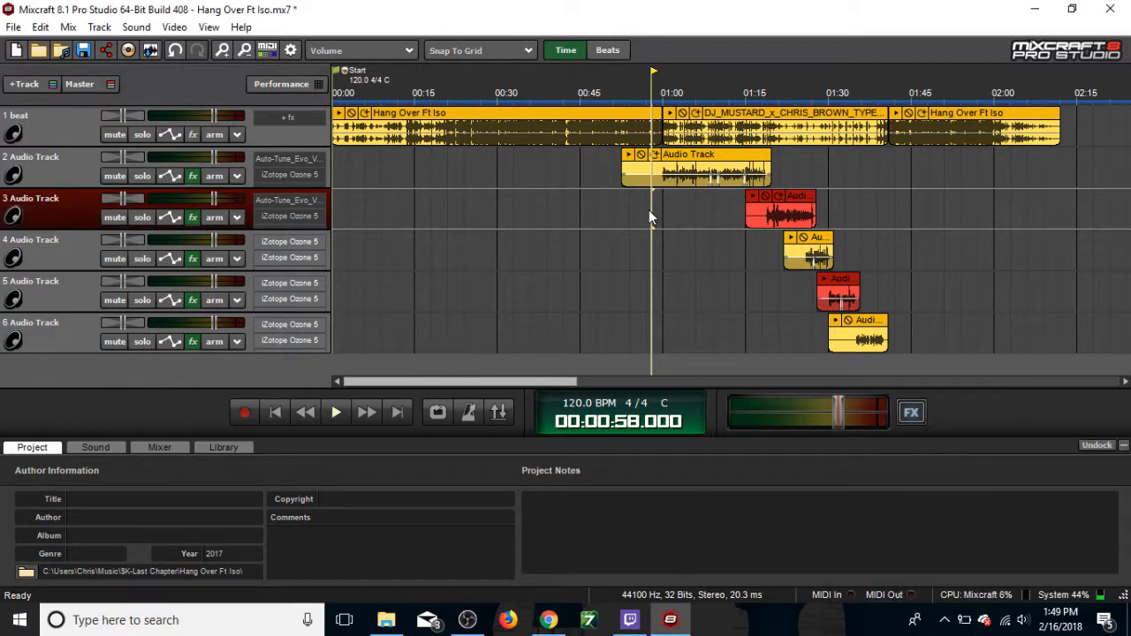
click(335, 412)
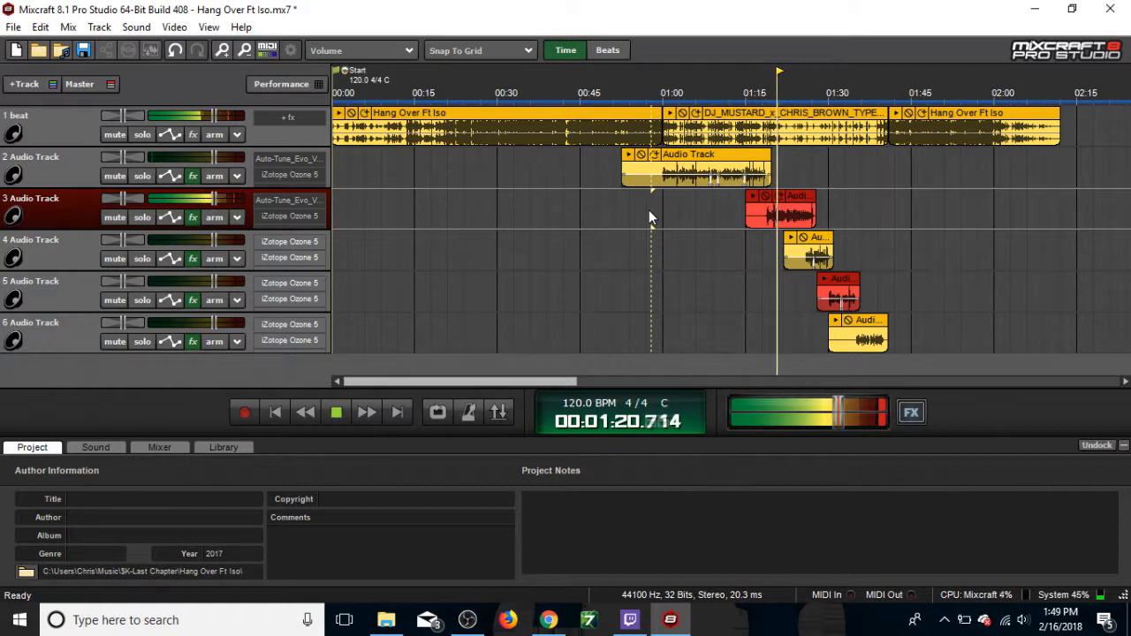
click(336, 412)
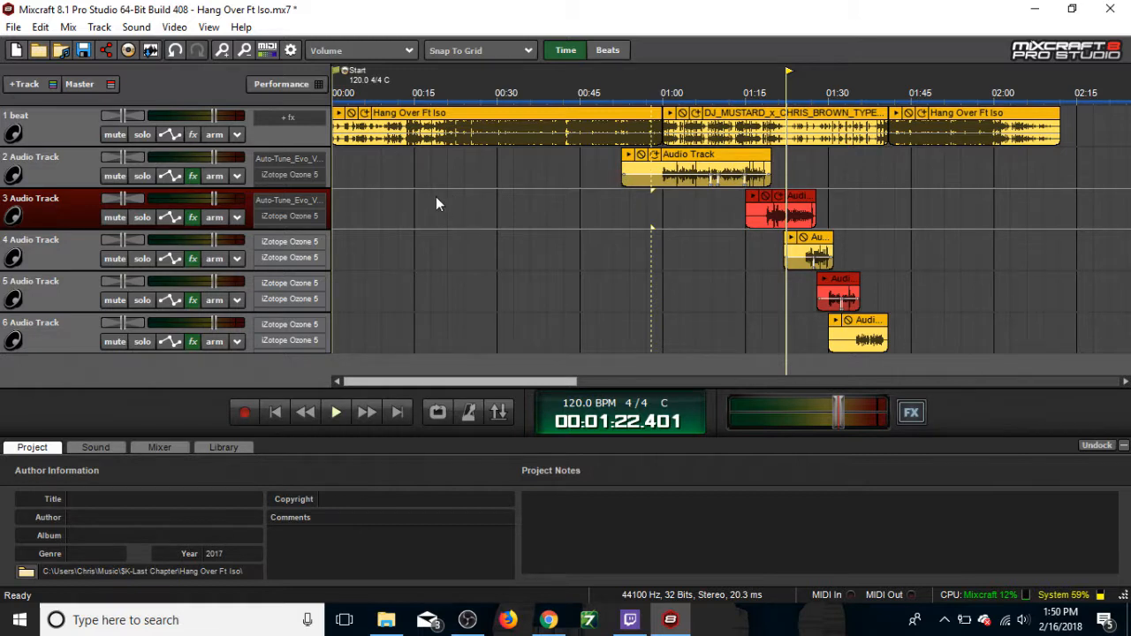
- Switch on the effect chains for tracks 2 and 3, leaving Acoustica Reverb and one Classic Chorus off
click(193, 175)
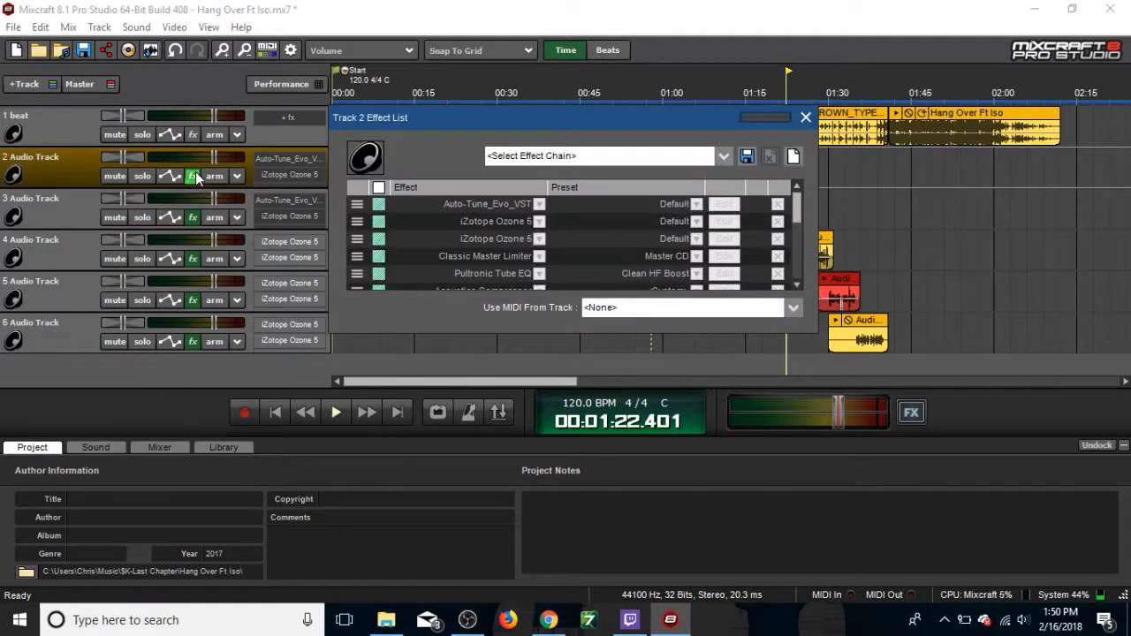
click(378, 186)
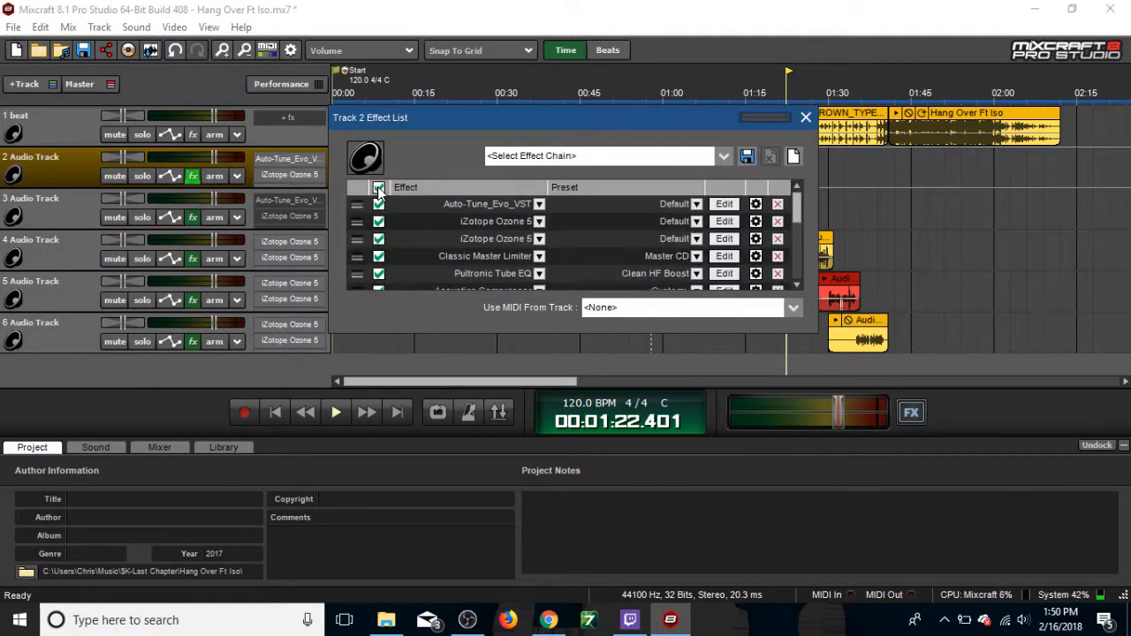
click(805, 116)
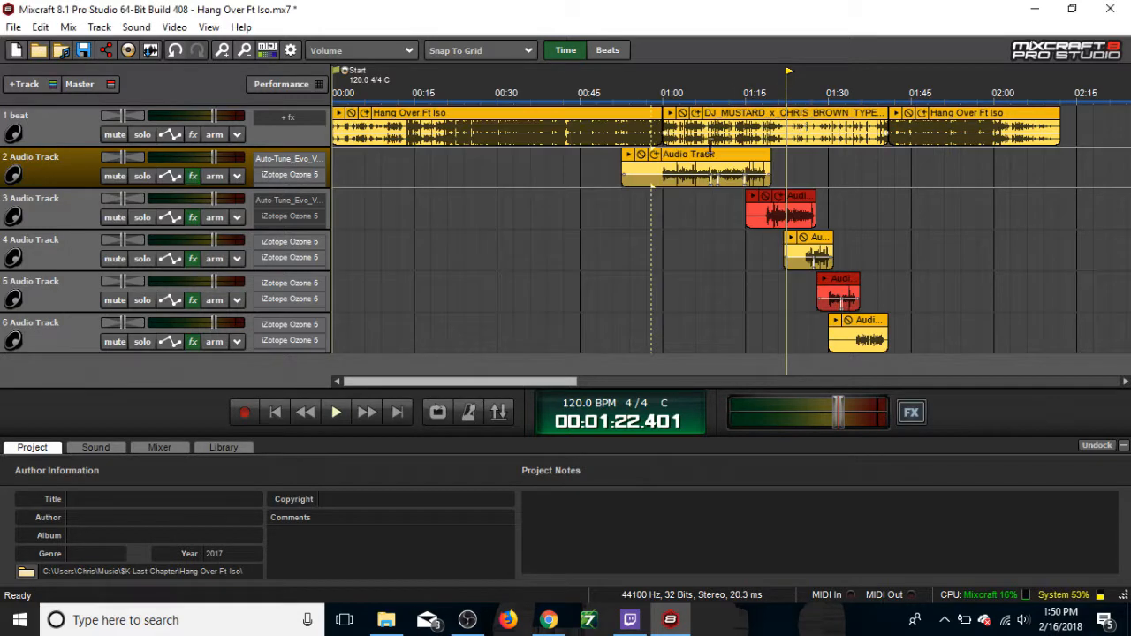
click(193, 216)
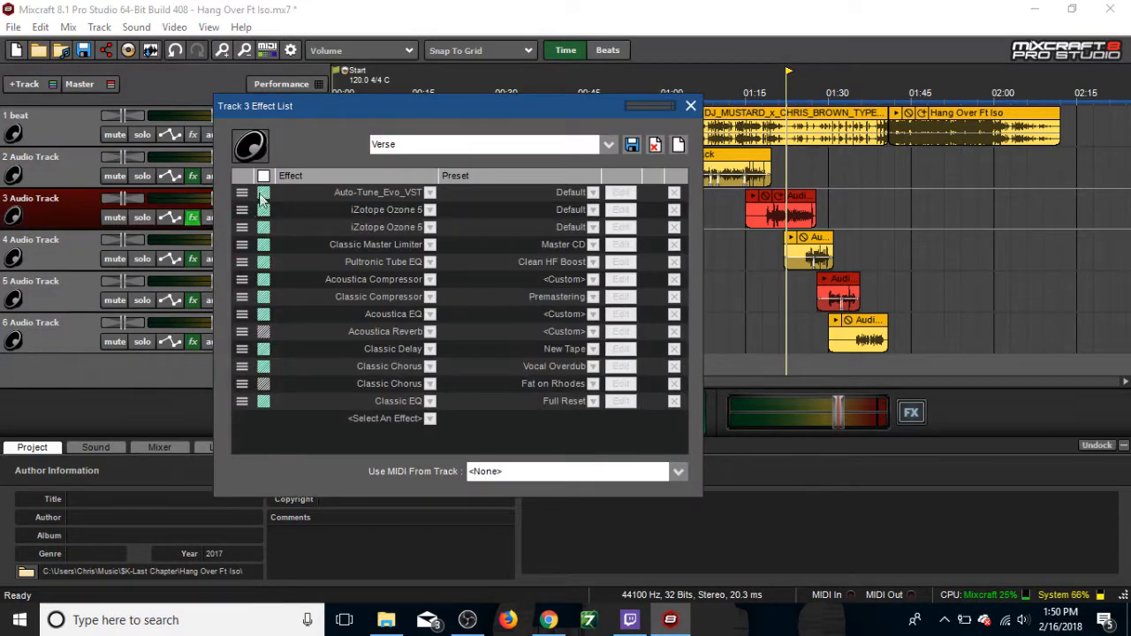
click(263, 175)
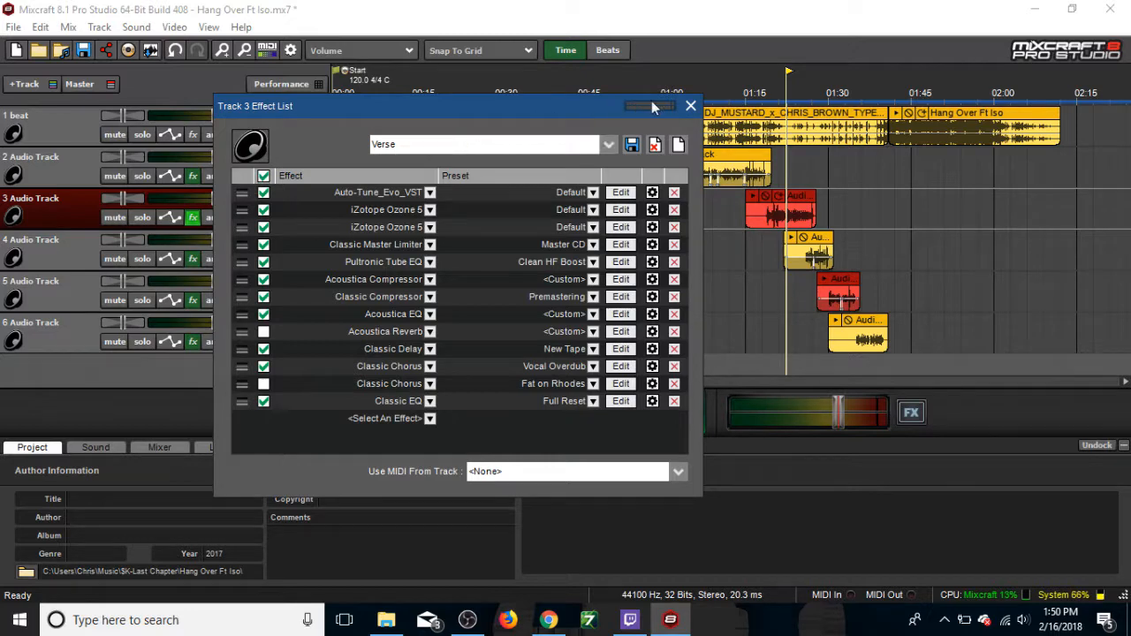
click(690, 106)
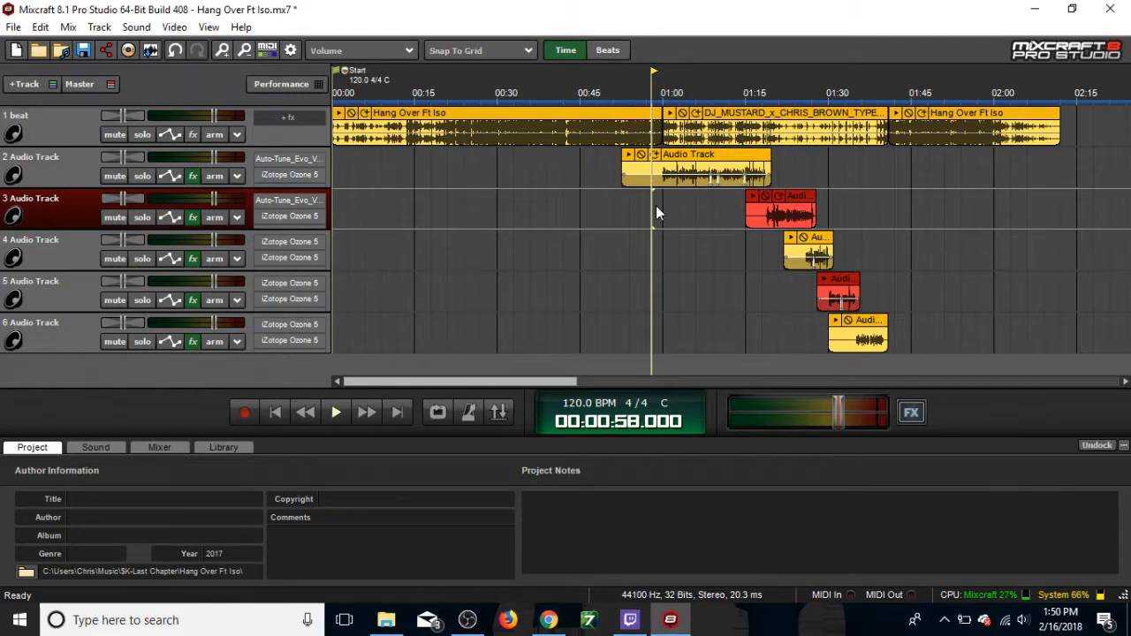
- Play the processed vocals from 0:58 and stop around 1:22
click(336, 412)
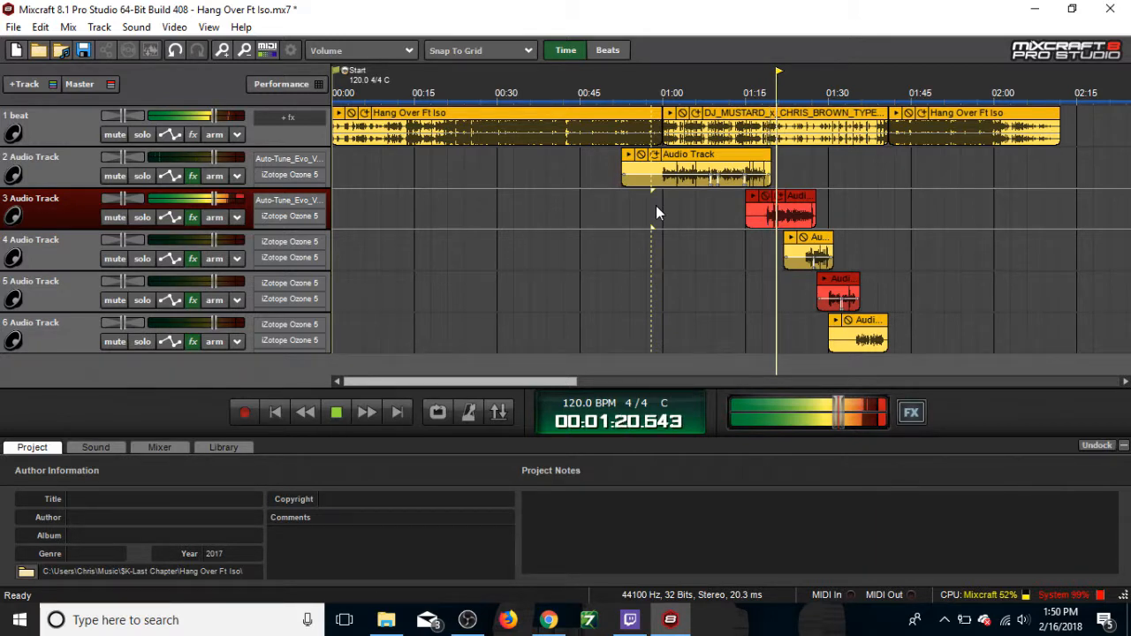
click(336, 412)
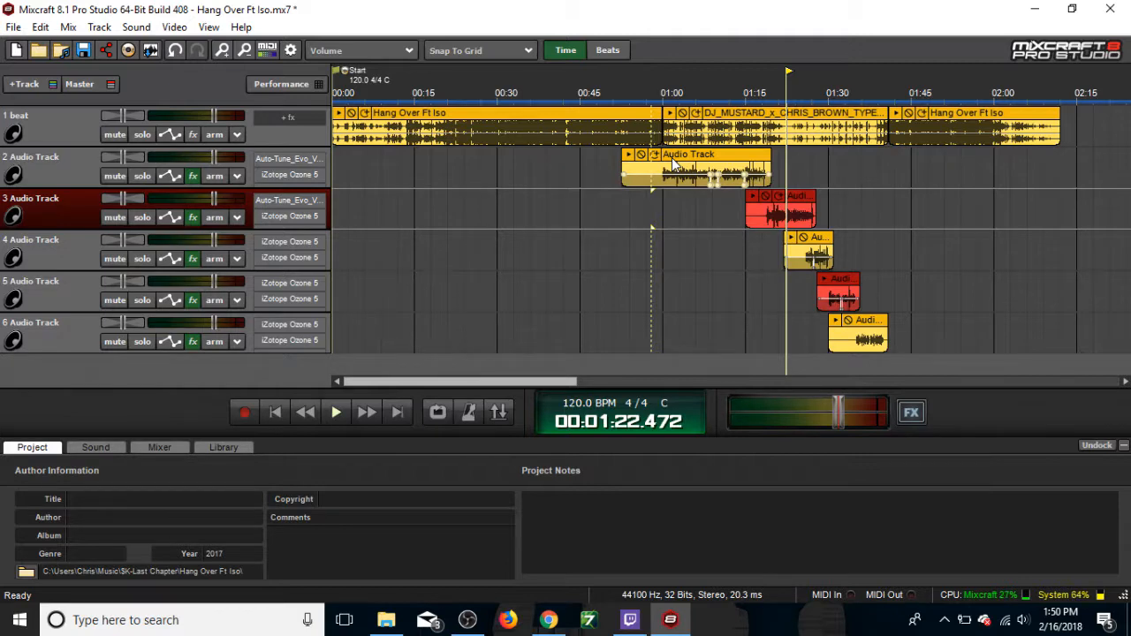
mouse_move(419, 187)
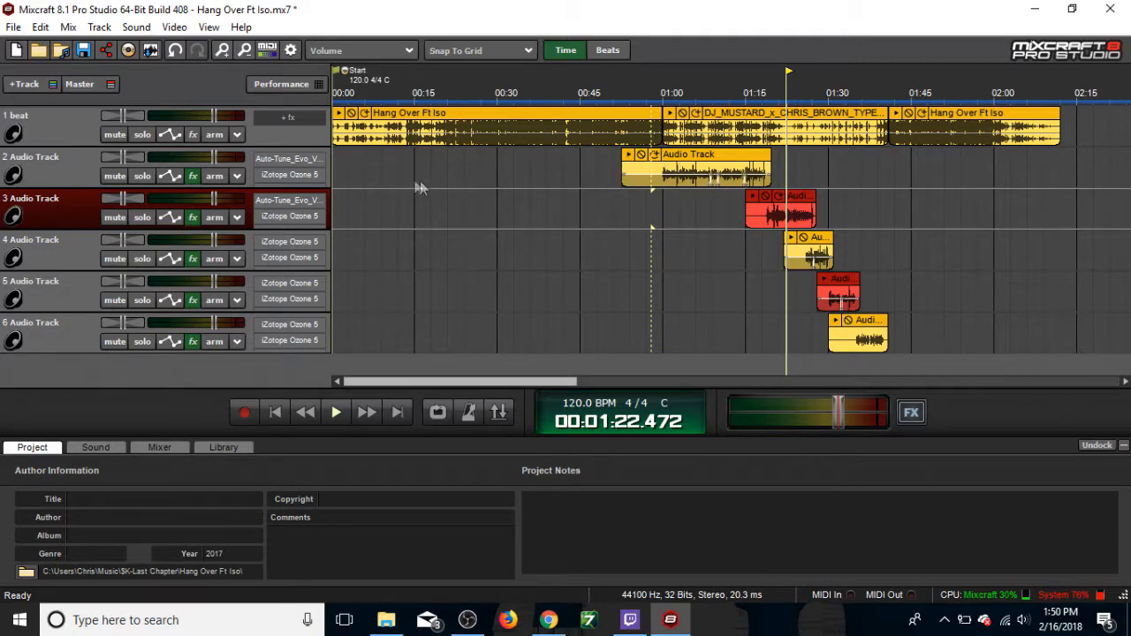
- Open Track 2's effect list with Auto-Tune, Ozone, limiter, compressors, EQs, delay and chorus
click(193, 175)
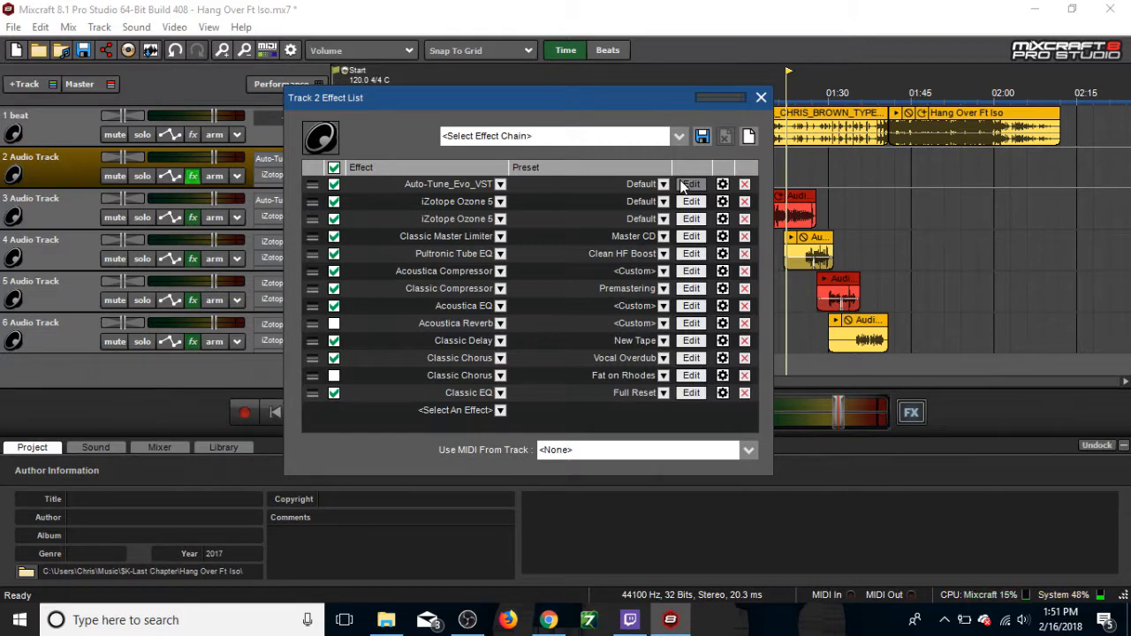
- Open and review Track 2's Auto-Tune Evo settings, then close the plugin window
click(691, 184)
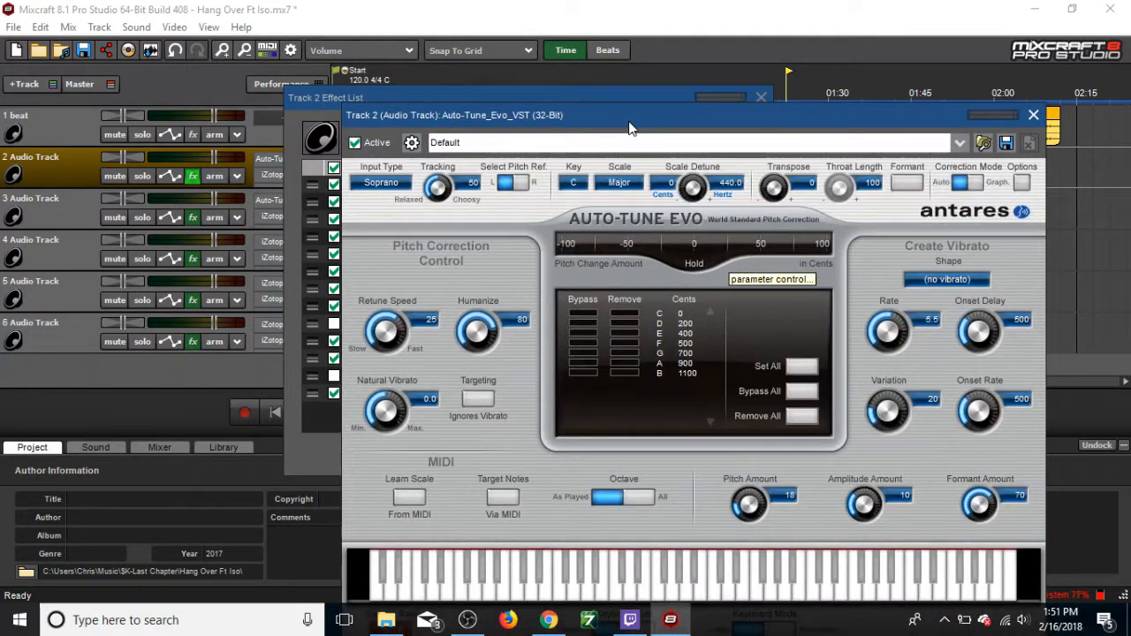
mouse_move(460, 286)
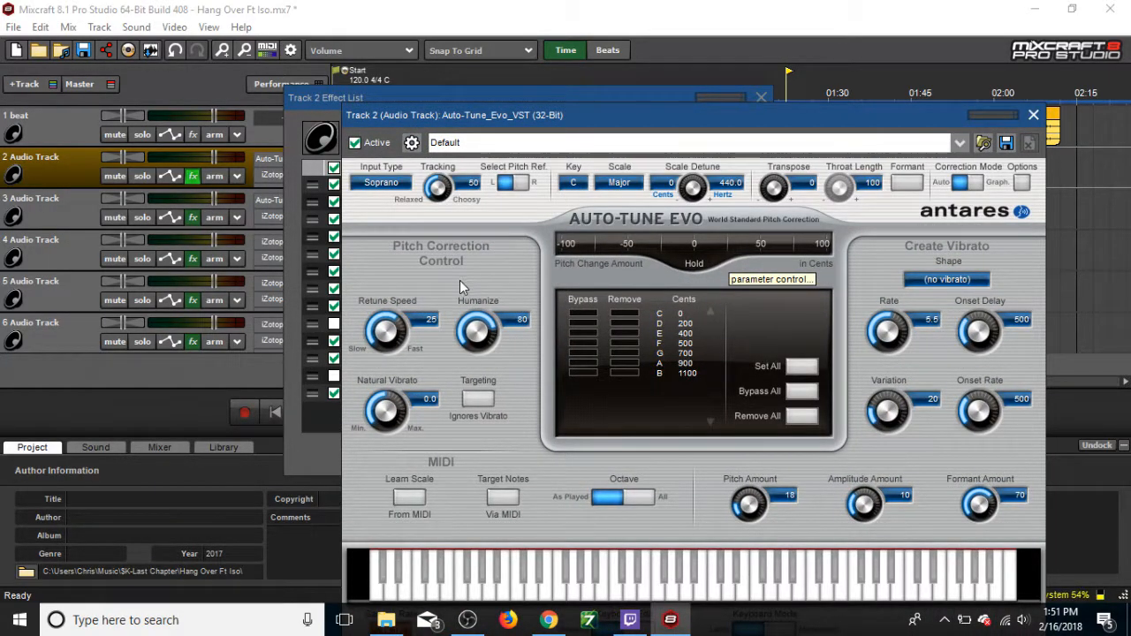
mouse_move(430, 296)
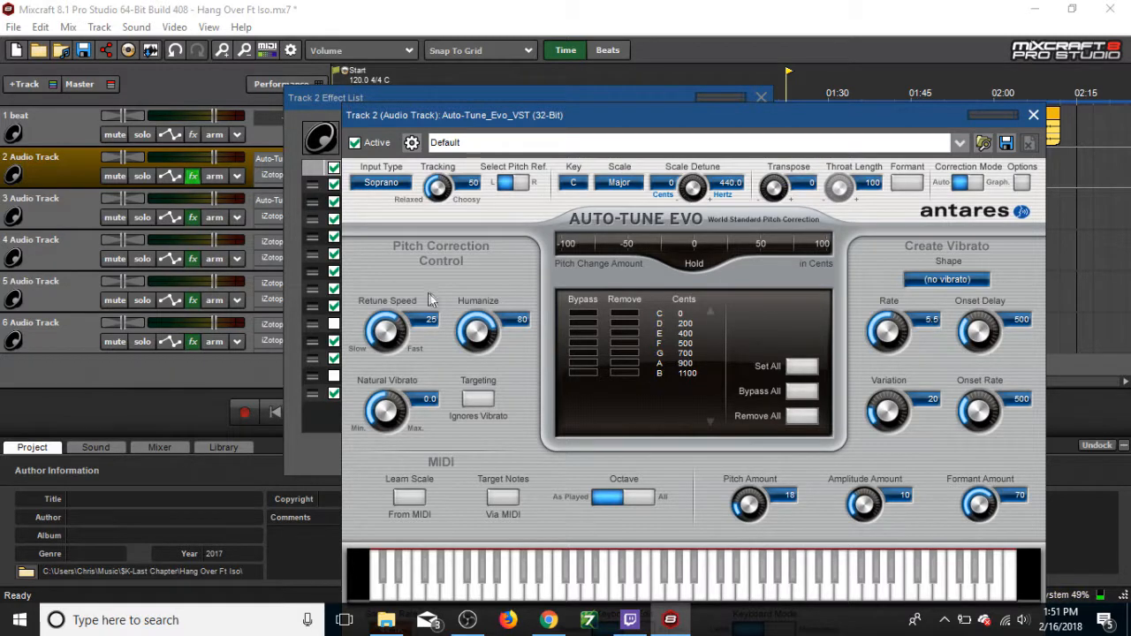
mouse_move(468, 298)
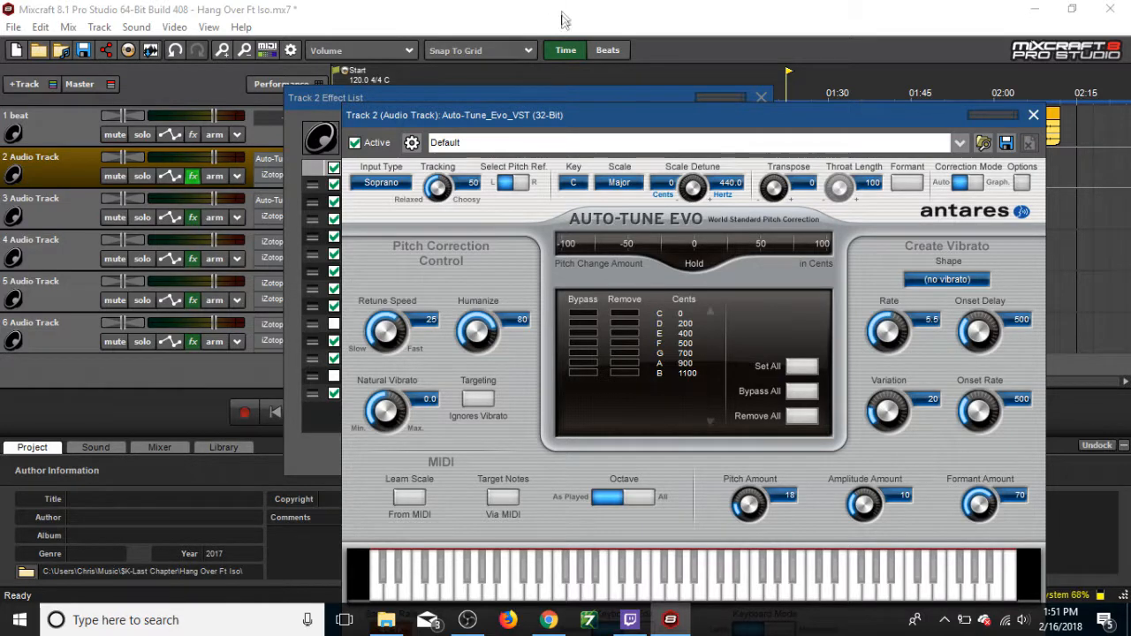
mouse_move(618, 264)
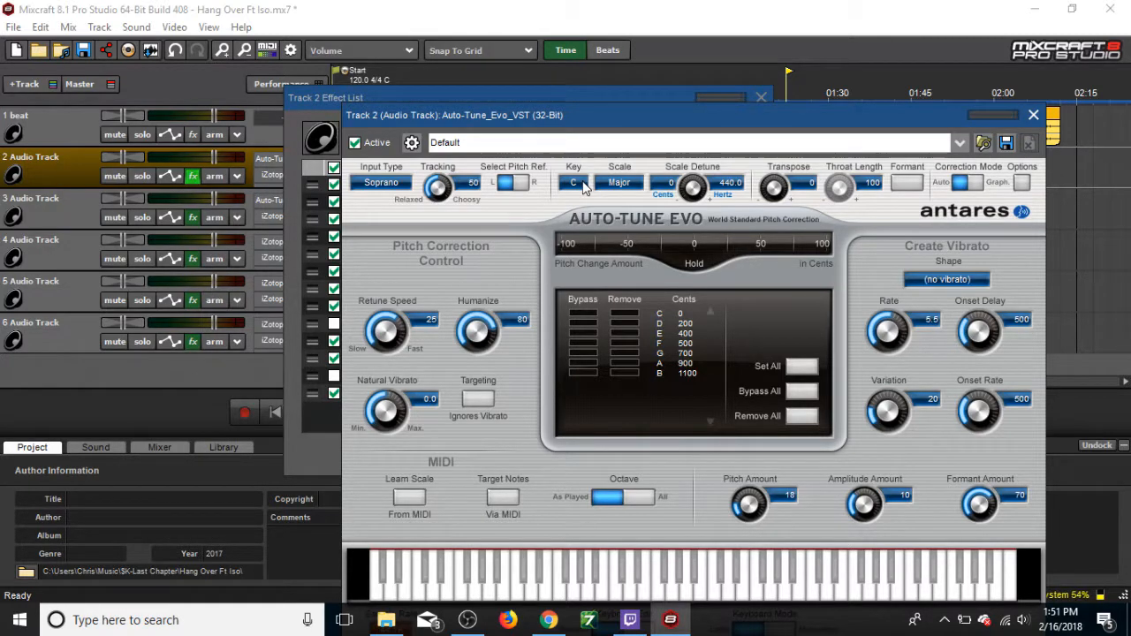
mouse_move(923, 274)
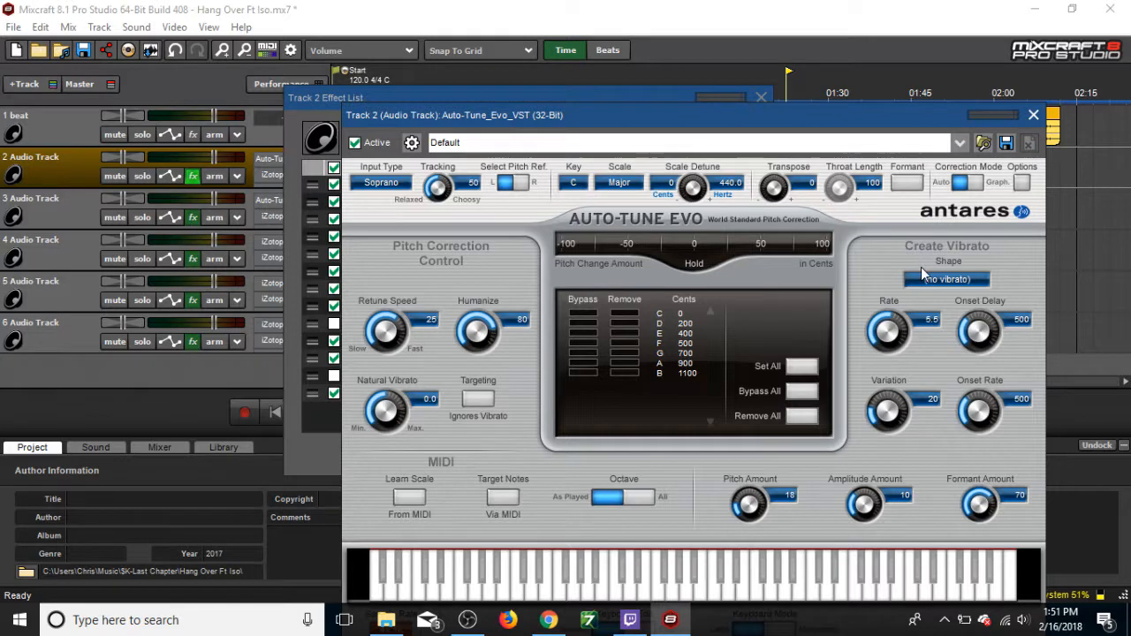
mouse_move(765, 493)
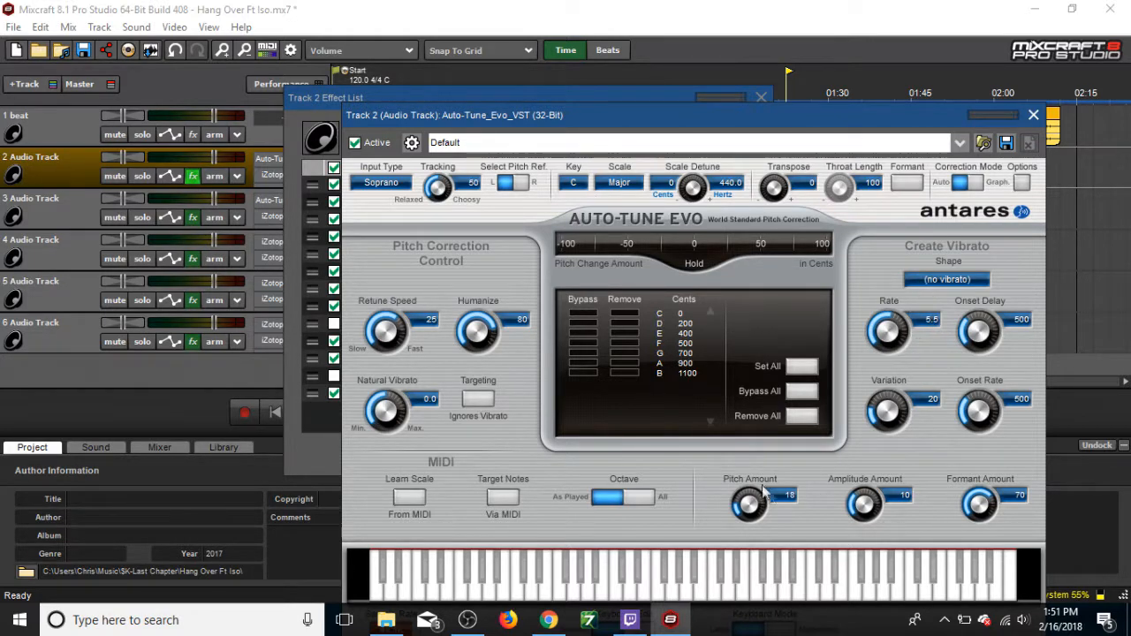
mouse_move(458, 353)
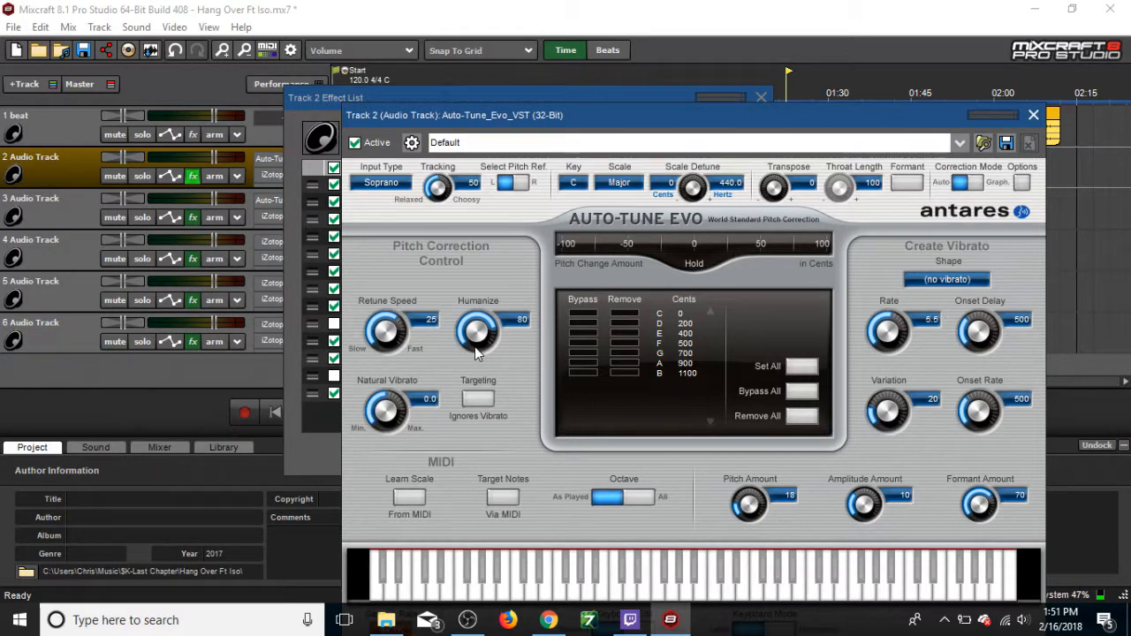
mouse_move(495, 345)
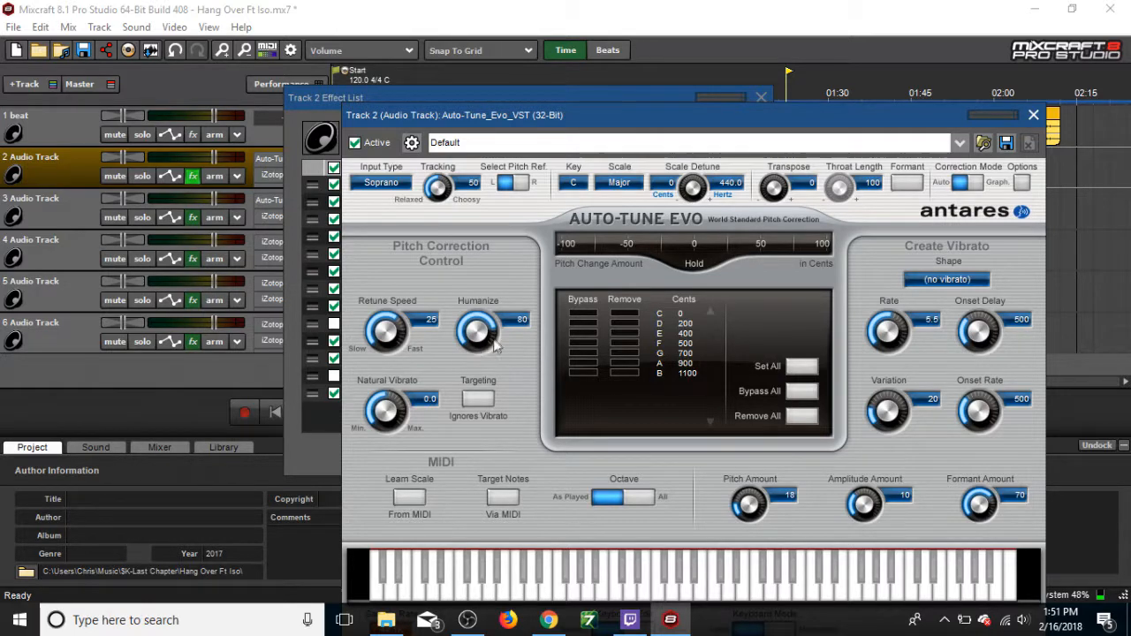
mouse_move(1033, 115)
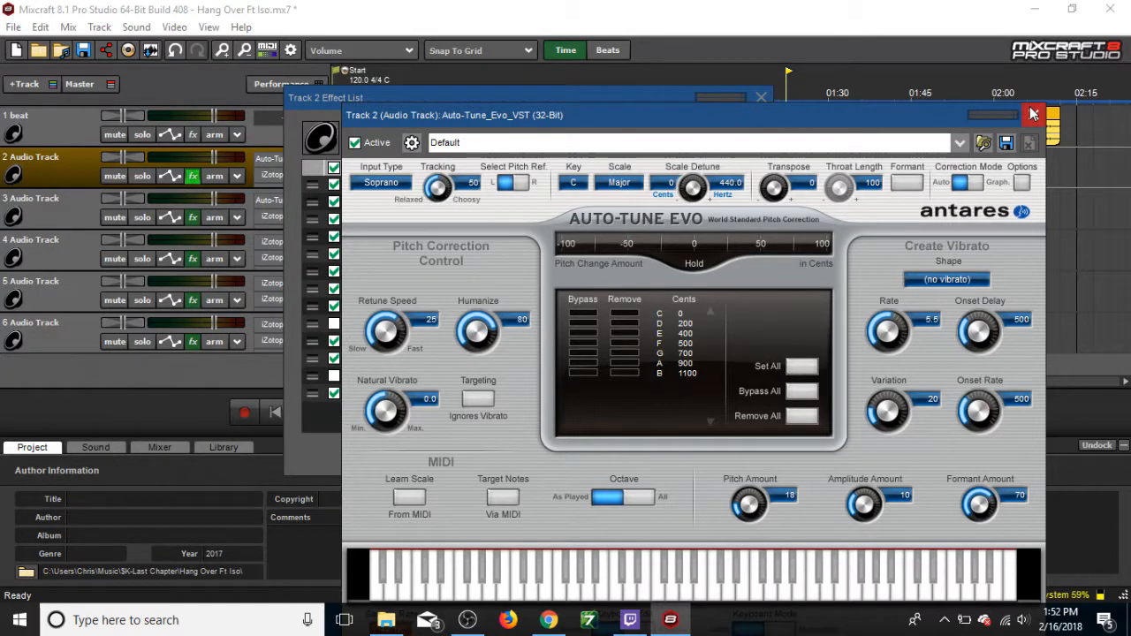
click(1032, 115)
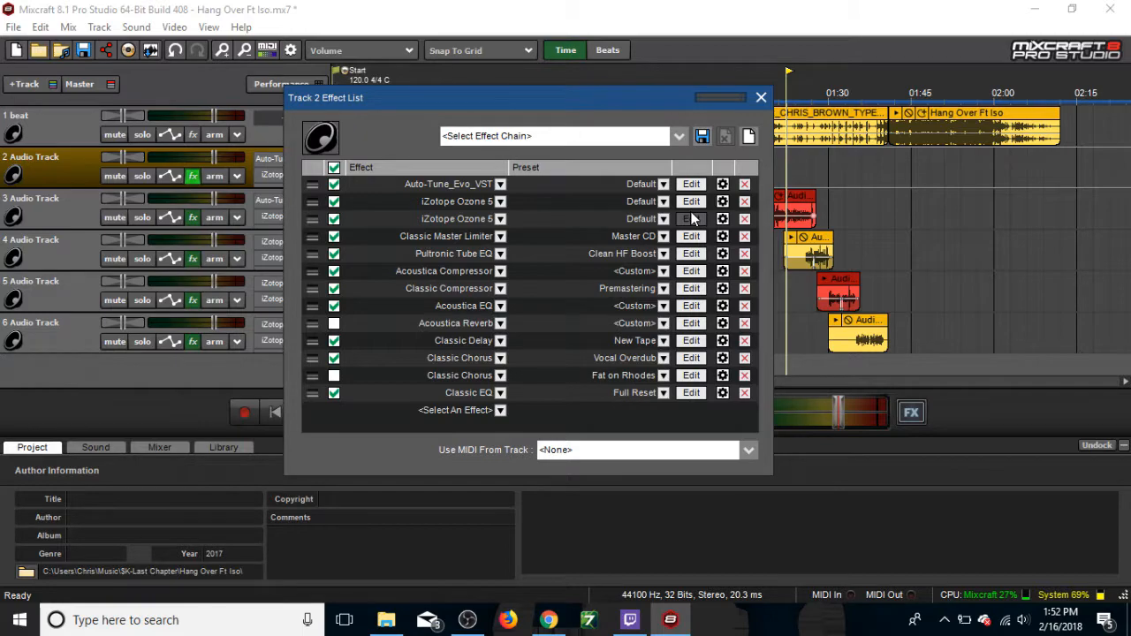
click(691, 218)
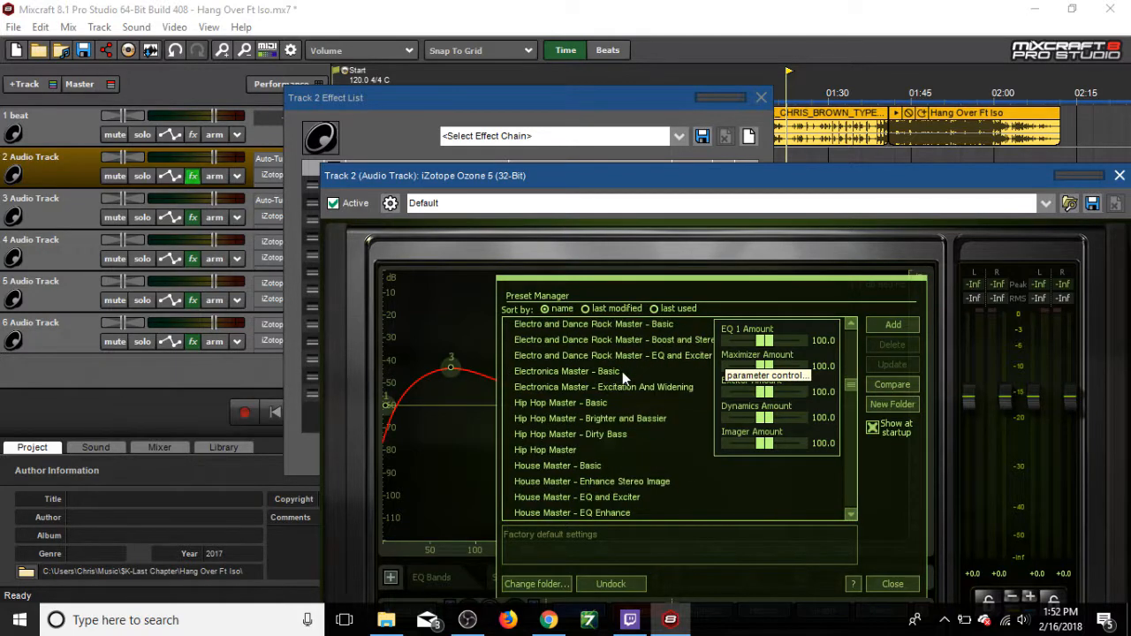
mouse_move(568, 428)
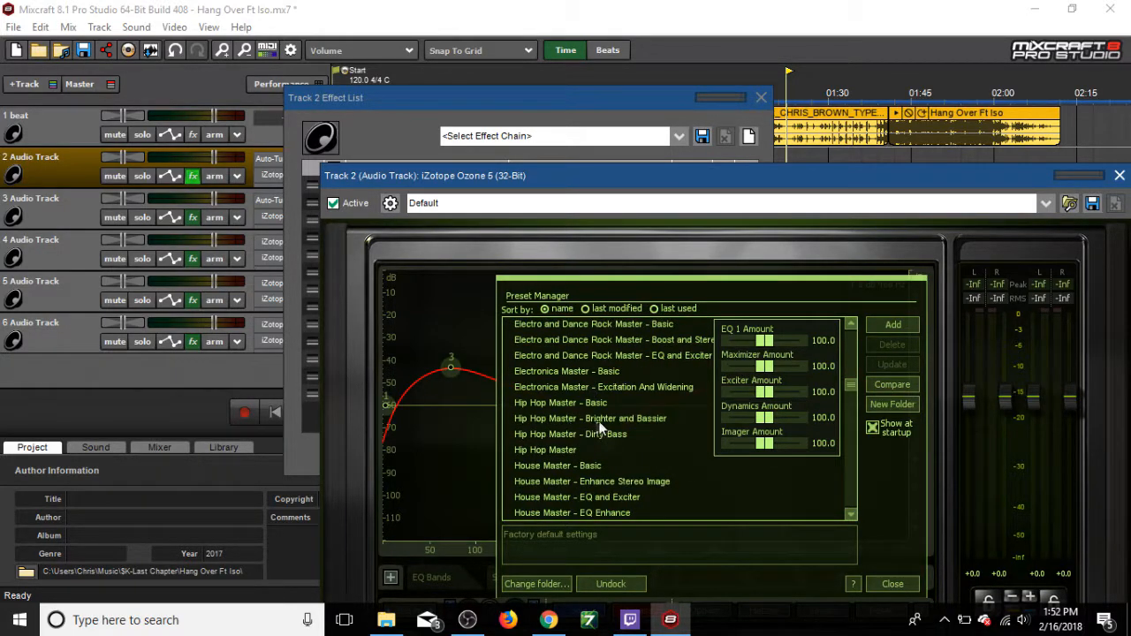
mouse_move(959, 270)
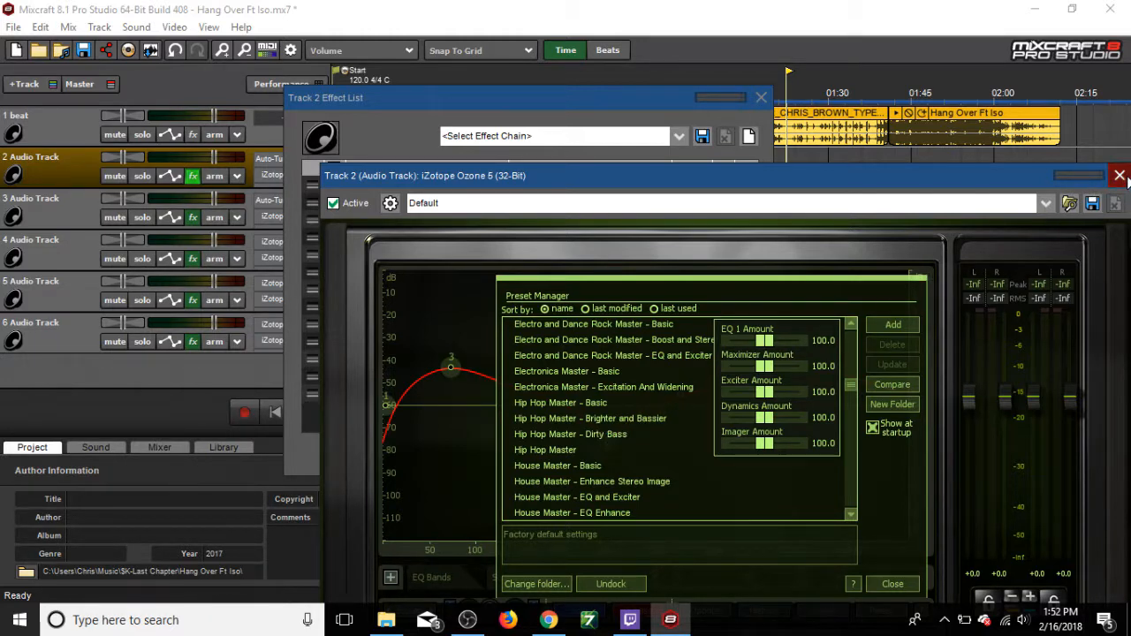
click(1118, 175)
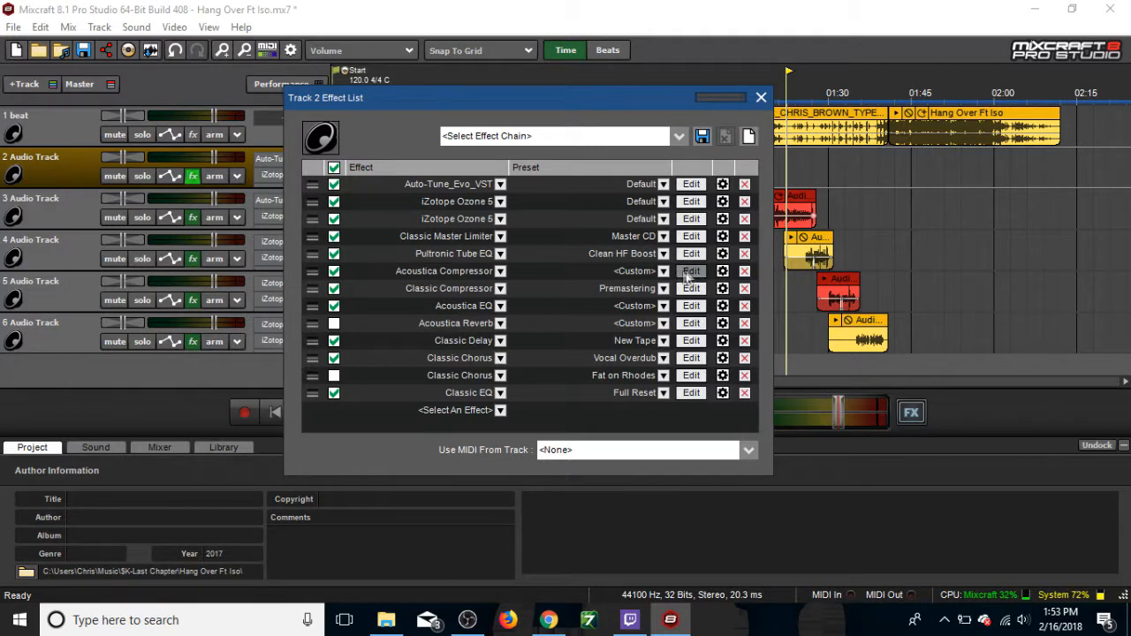
click(691, 271)
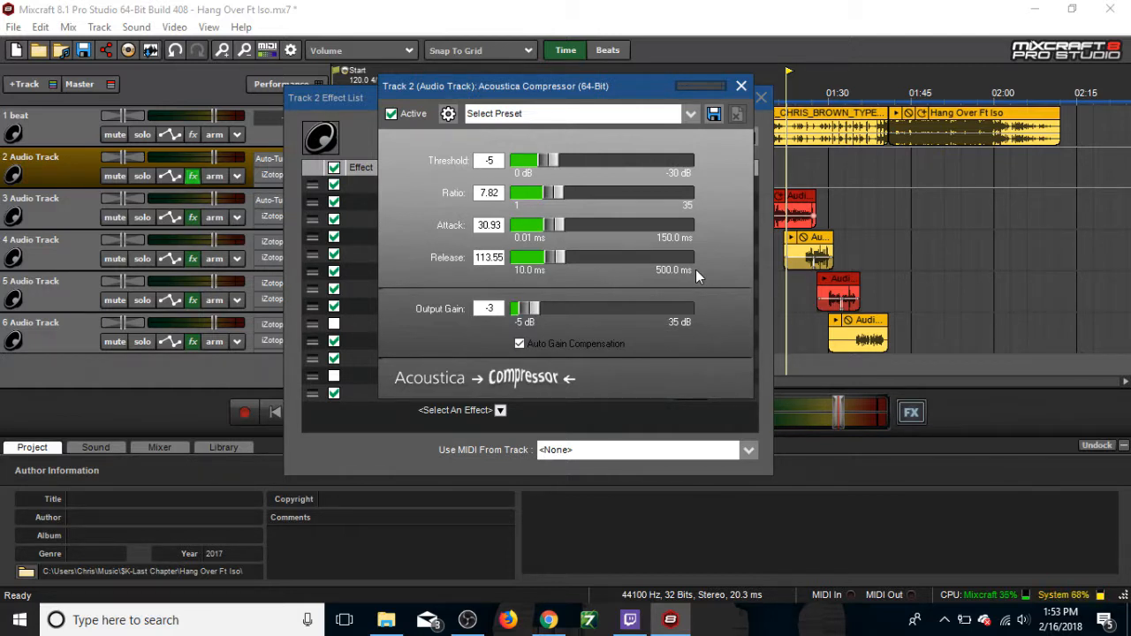
mouse_move(741, 85)
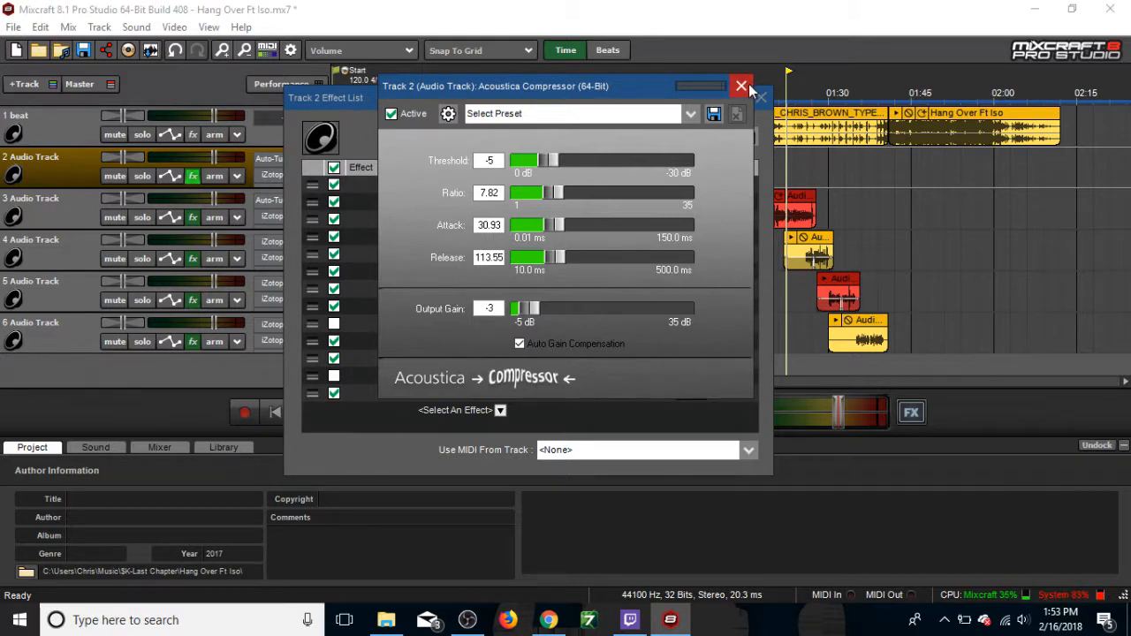
click(740, 86)
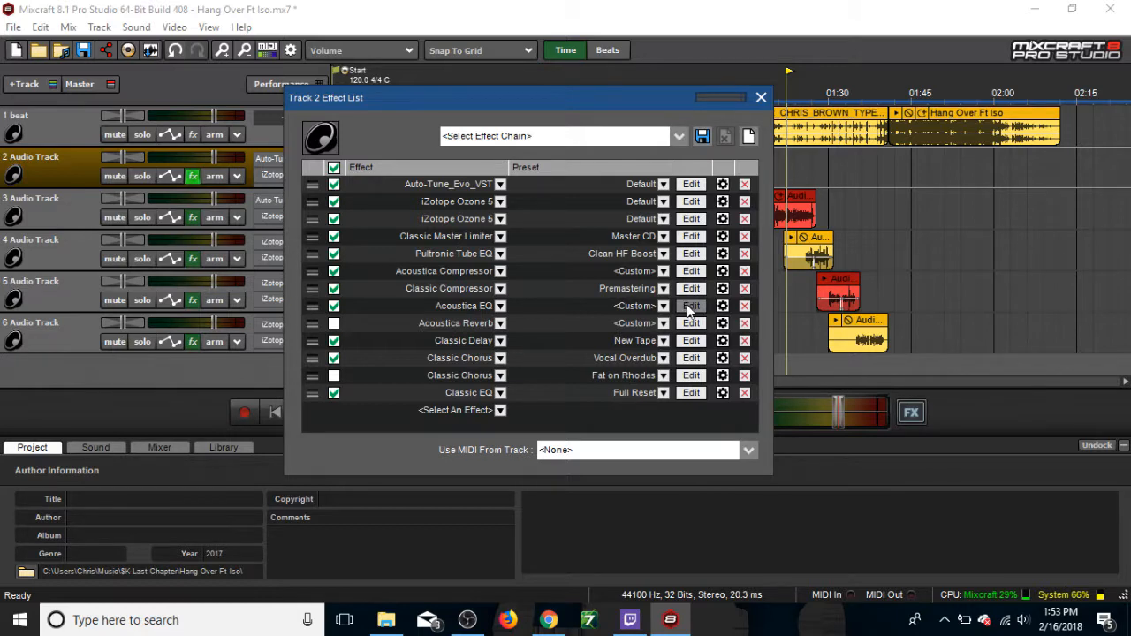
click(691, 306)
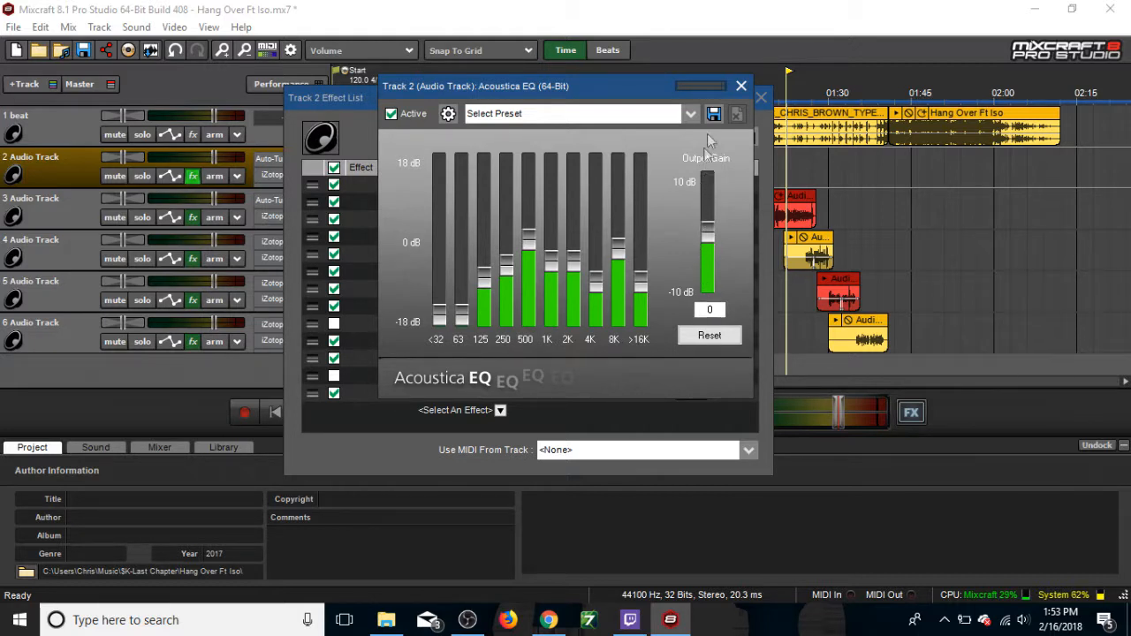
click(679, 137)
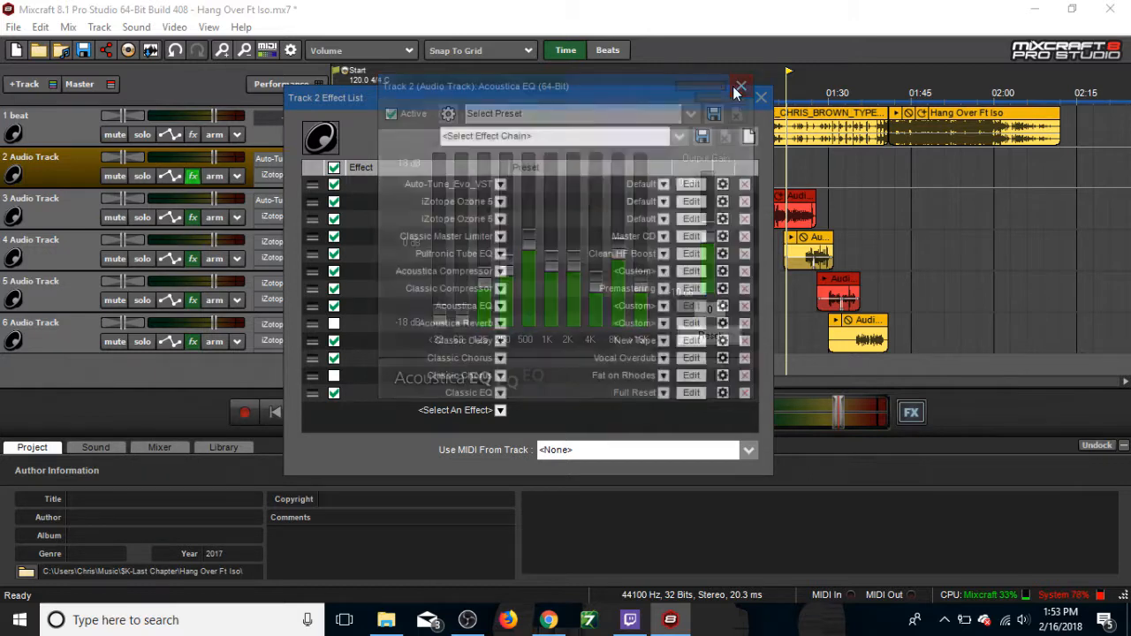
click(741, 86)
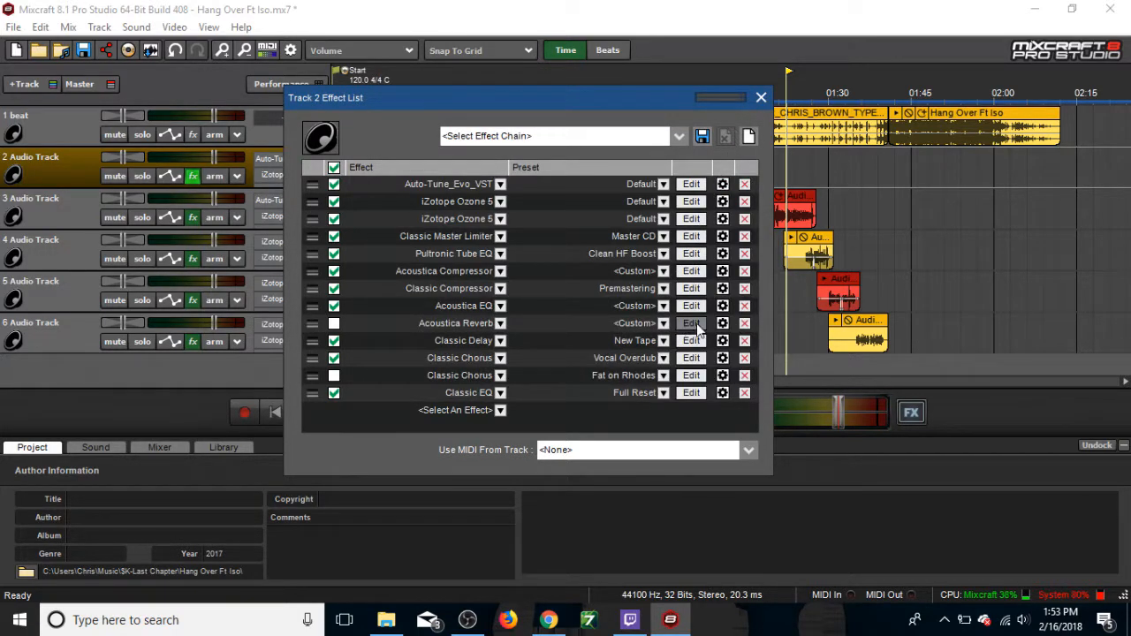
click(691, 322)
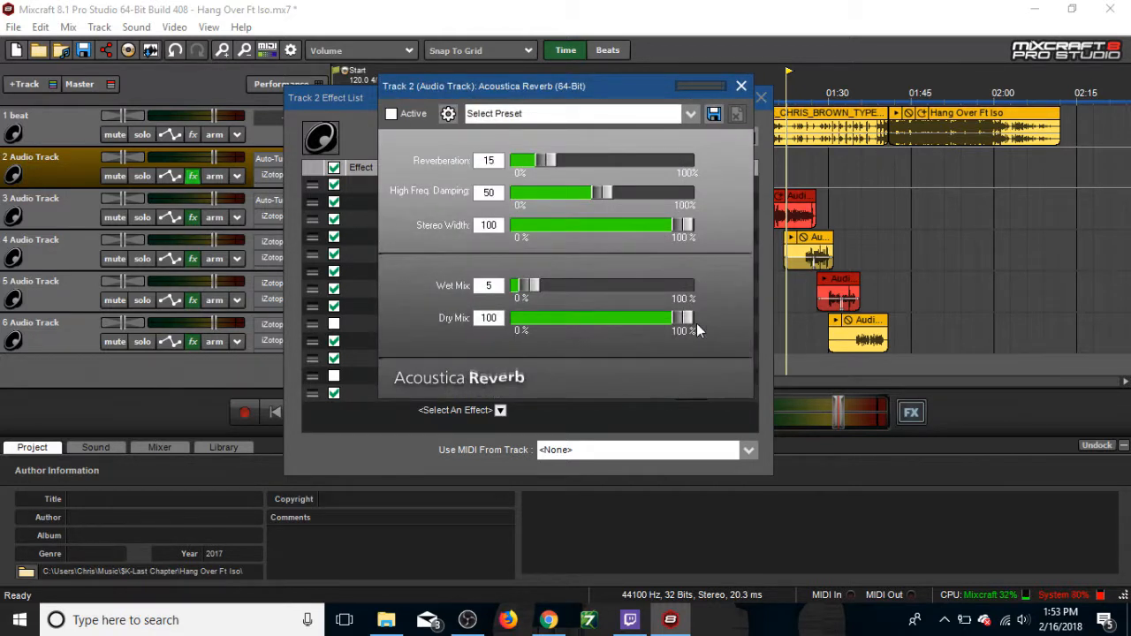
mouse_move(522, 248)
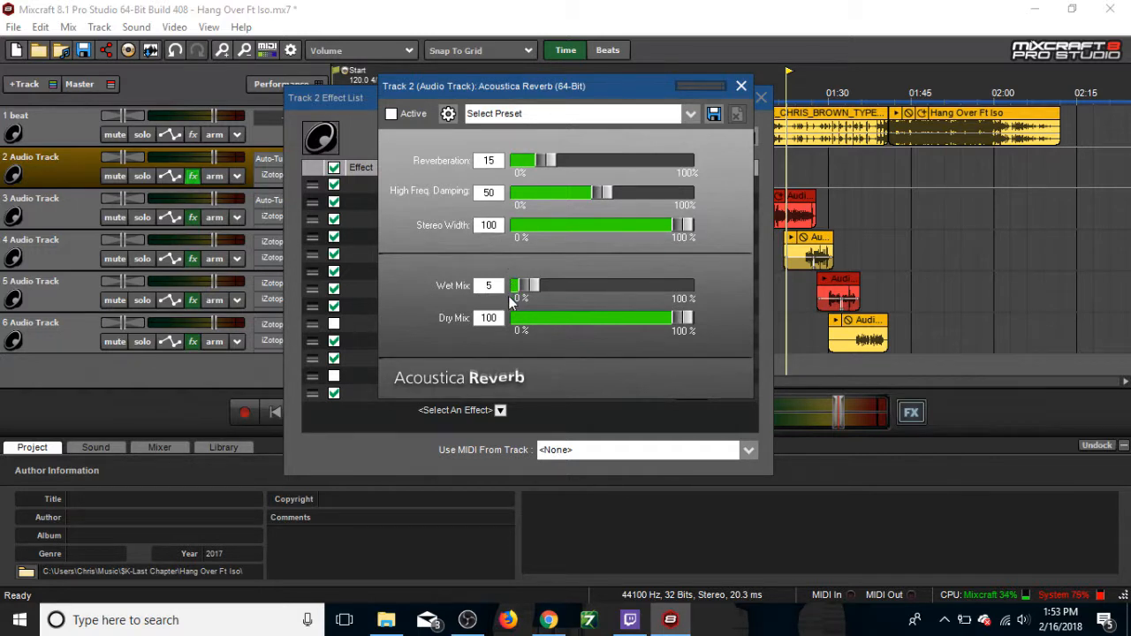
mouse_move(508, 265)
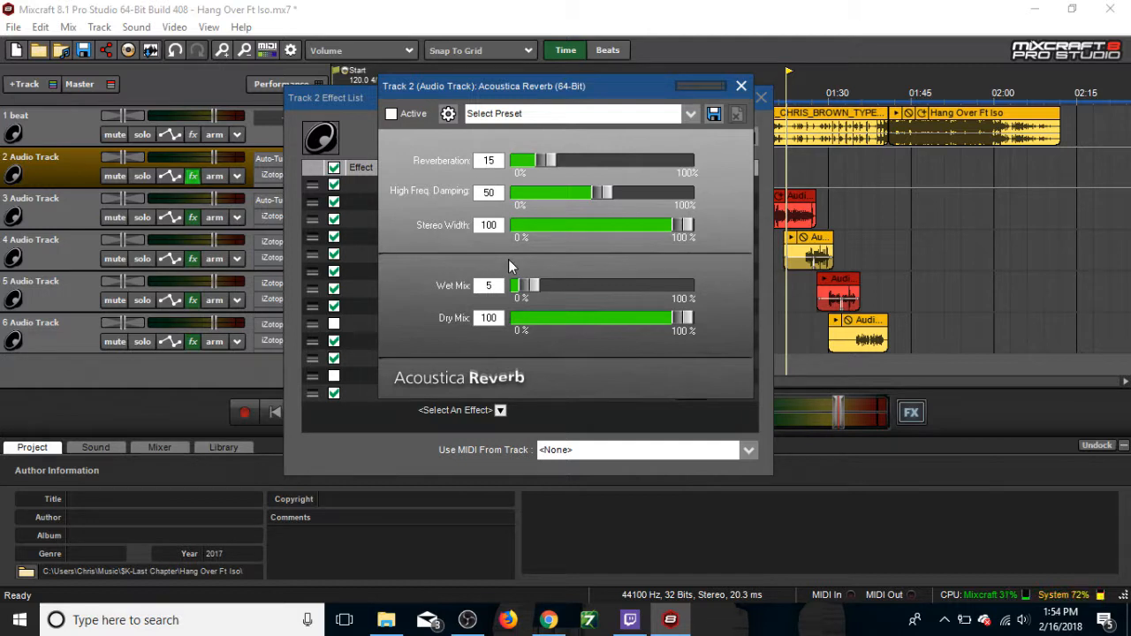
mouse_move(481, 261)
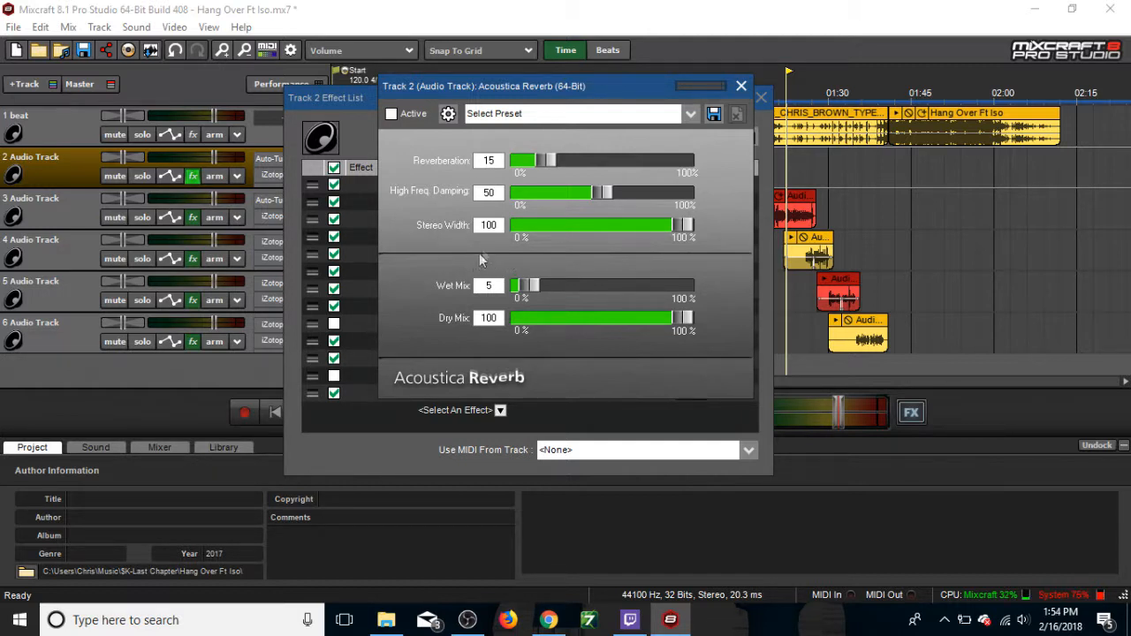
mouse_move(670, 162)
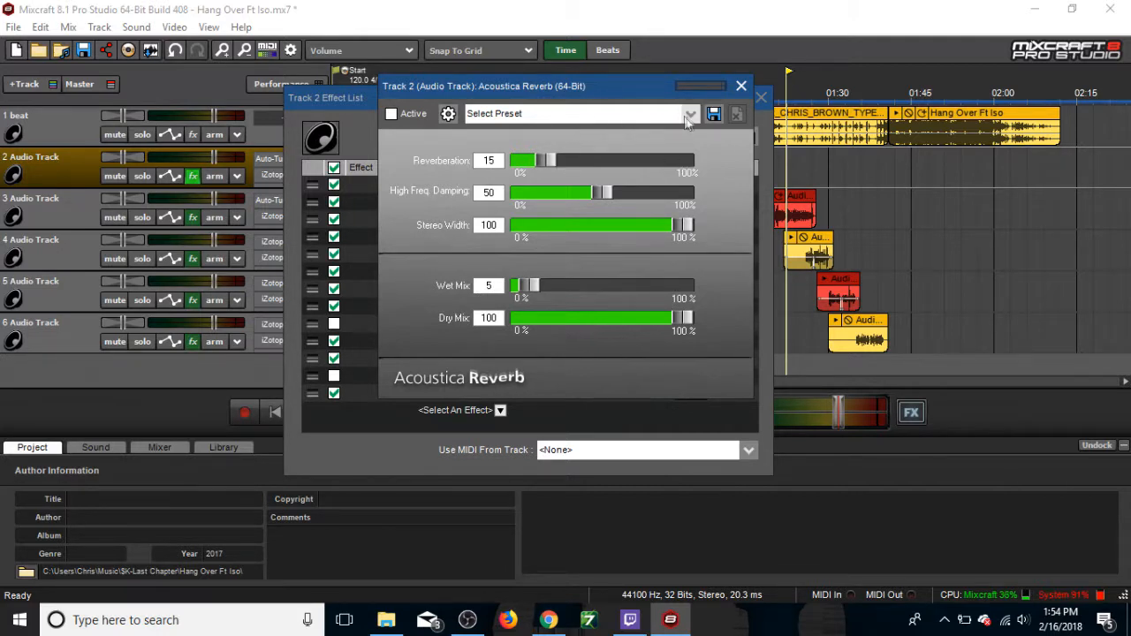
click(690, 113)
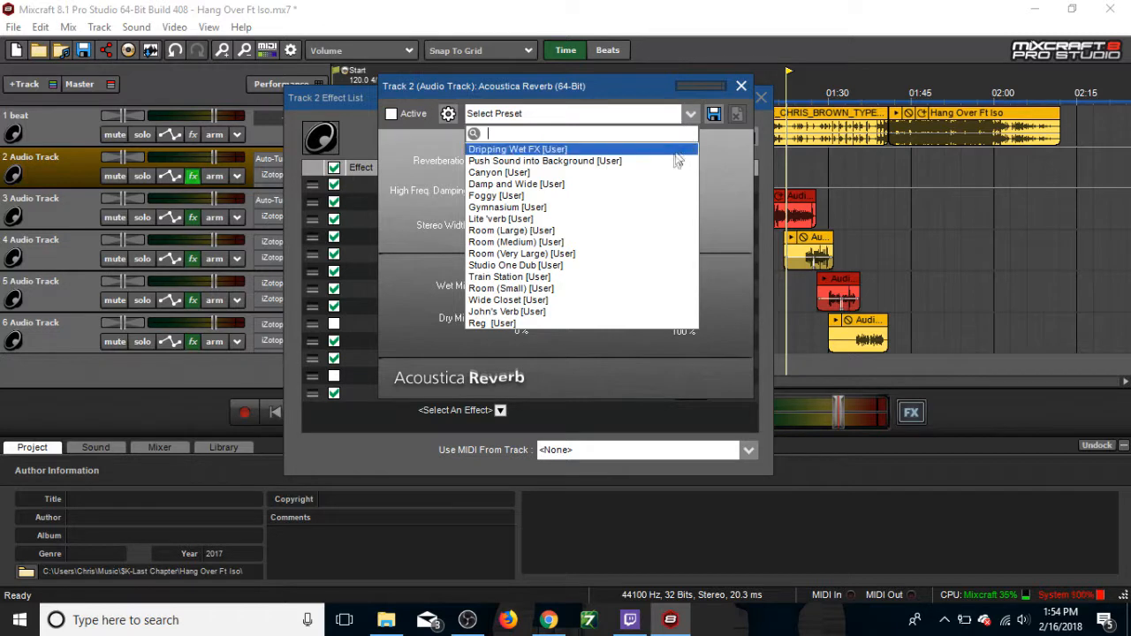
mouse_move(650, 172)
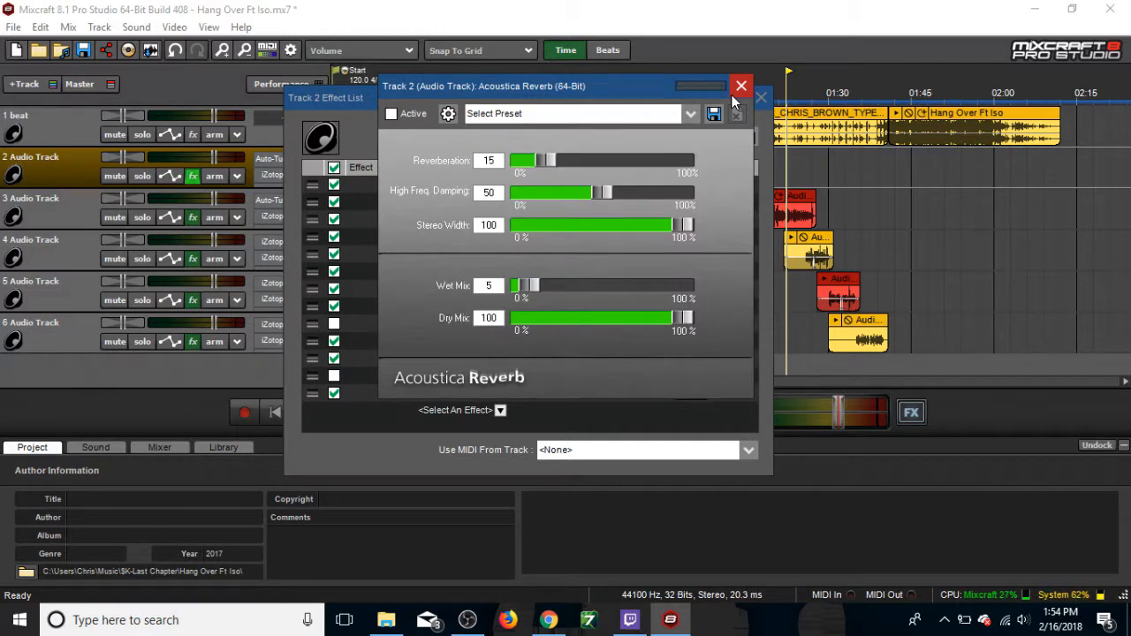
click(740, 86)
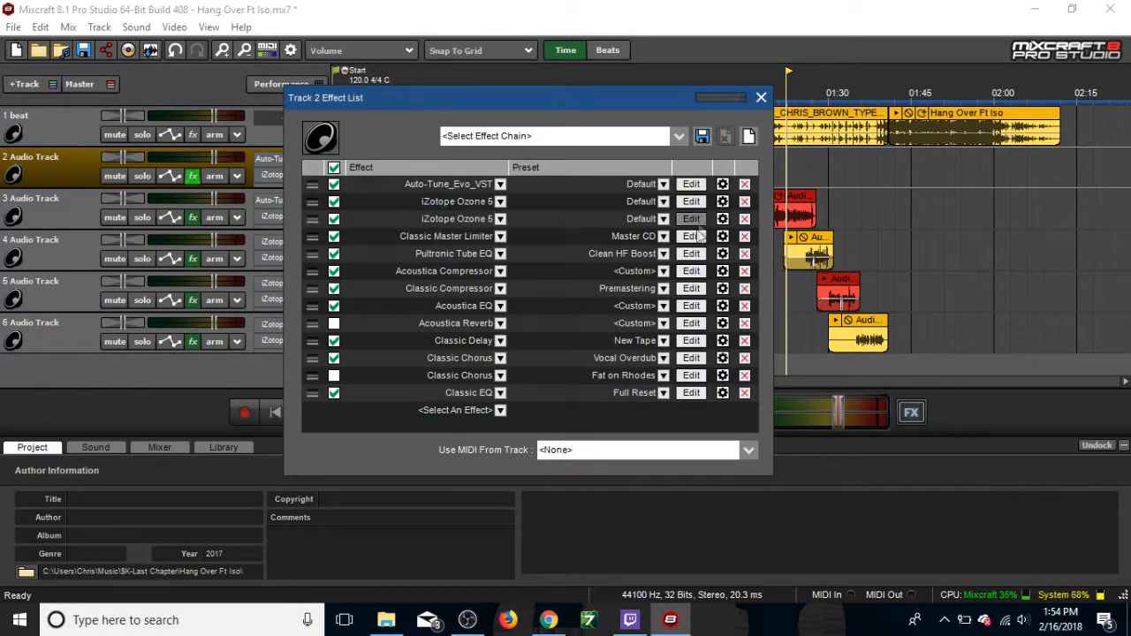
mouse_move(691, 340)
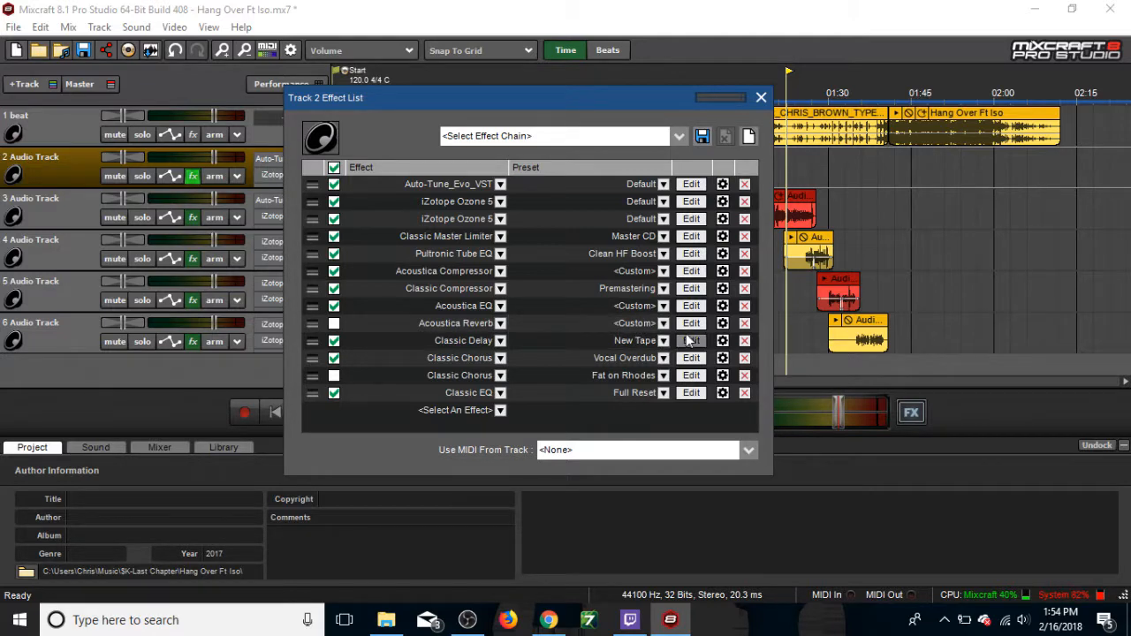
- Review and close Track 2's Classic Delay settings, then close the Track 2 Effect List
click(691, 340)
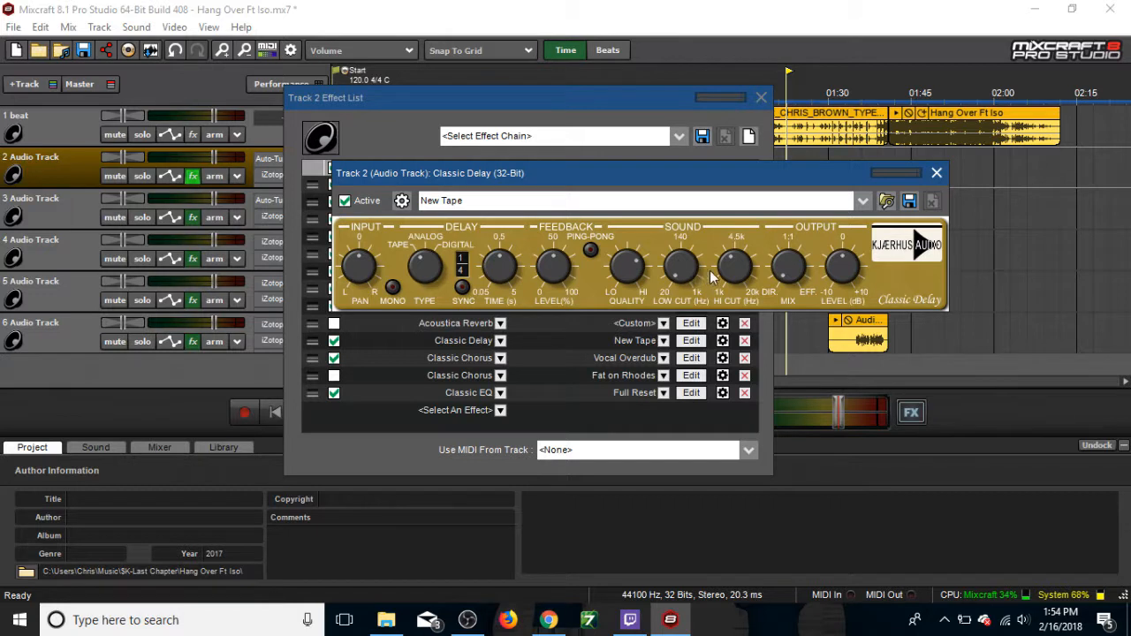
mouse_move(804, 277)
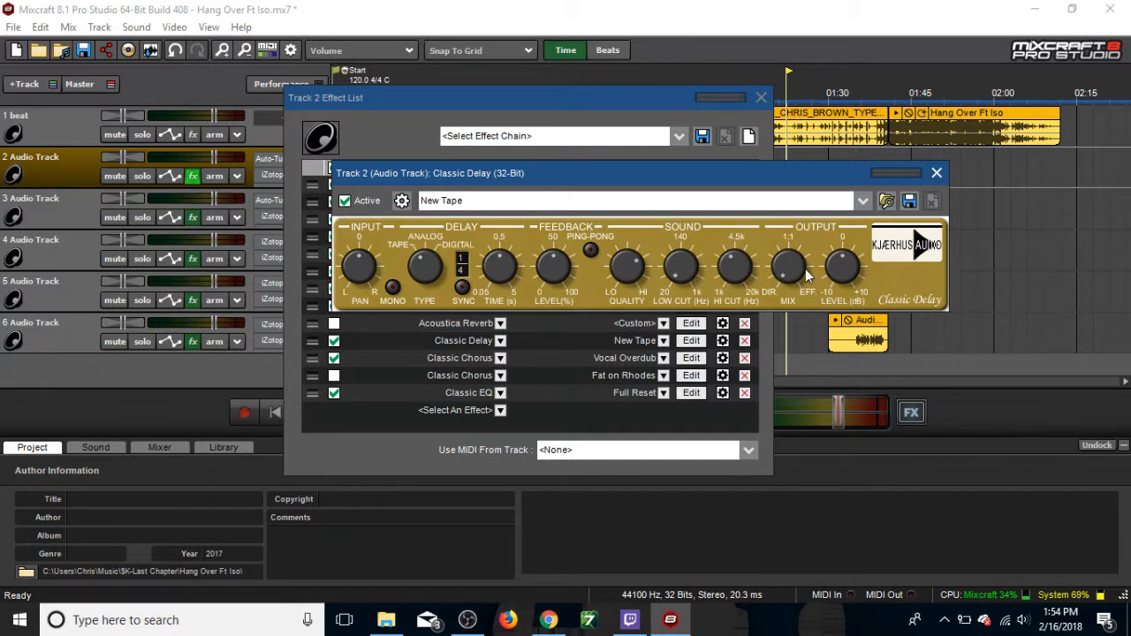
mouse_move(822, 265)
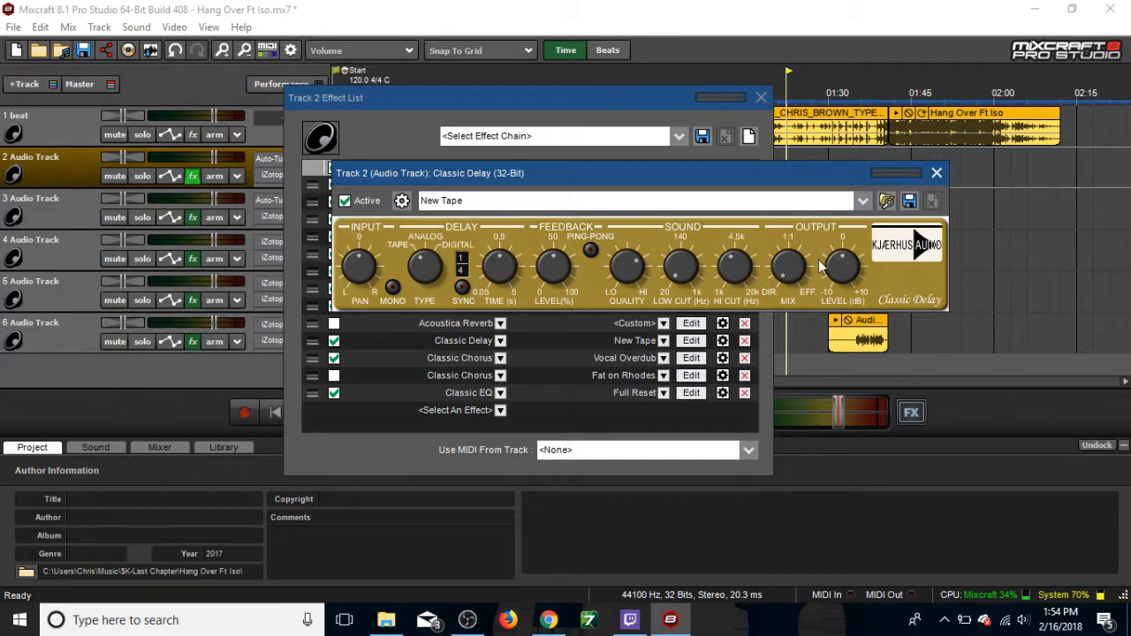
click(936, 173)
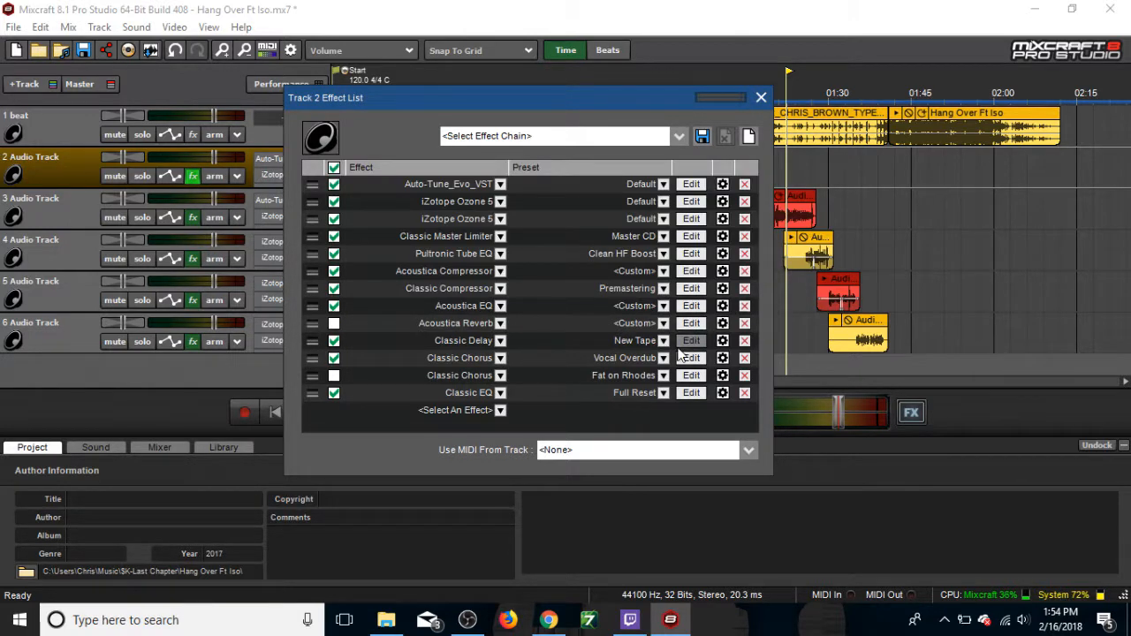
mouse_move(691, 341)
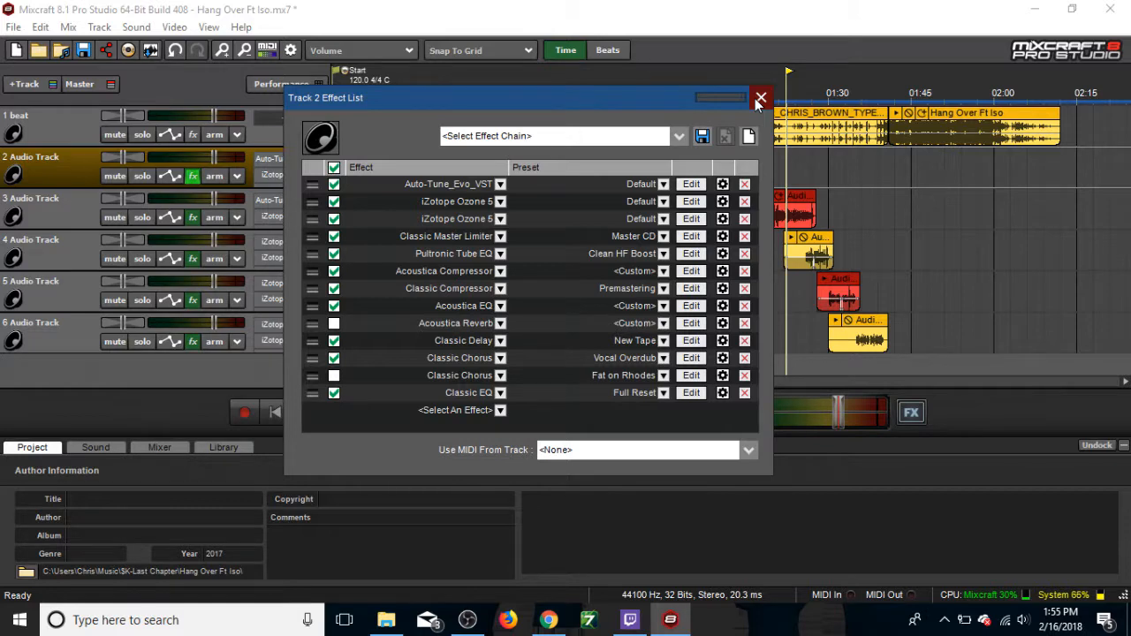
click(762, 97)
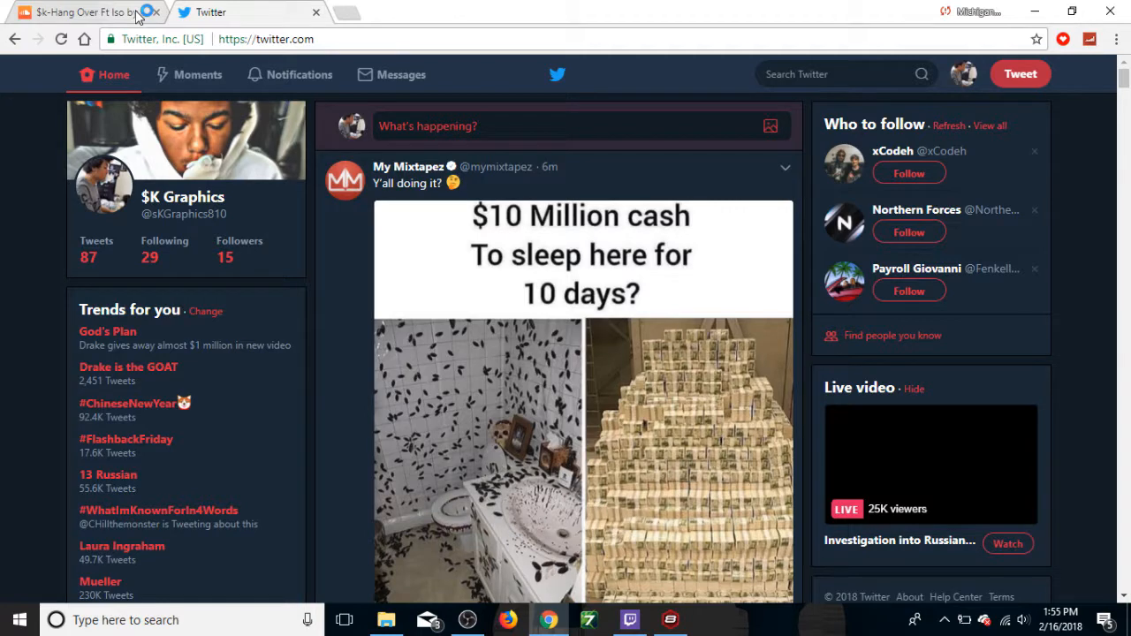
- Show the 'Hang Over Ft Iso' SoundCloud page, then open the $K Graphics Twitter profile
click(84, 12)
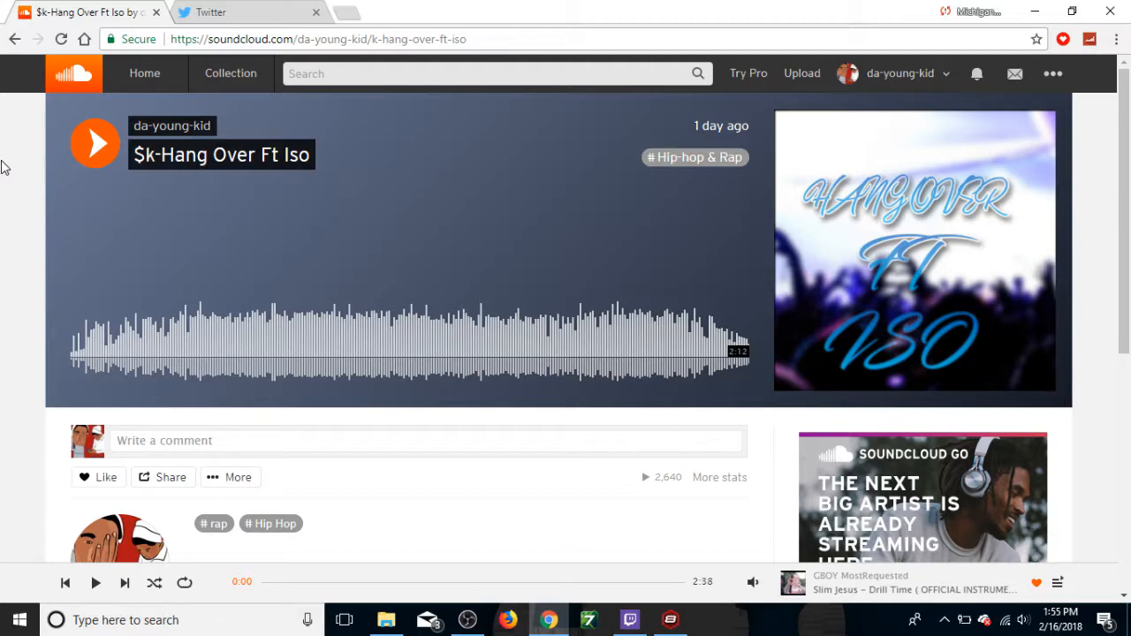
mouse_move(31, 58)
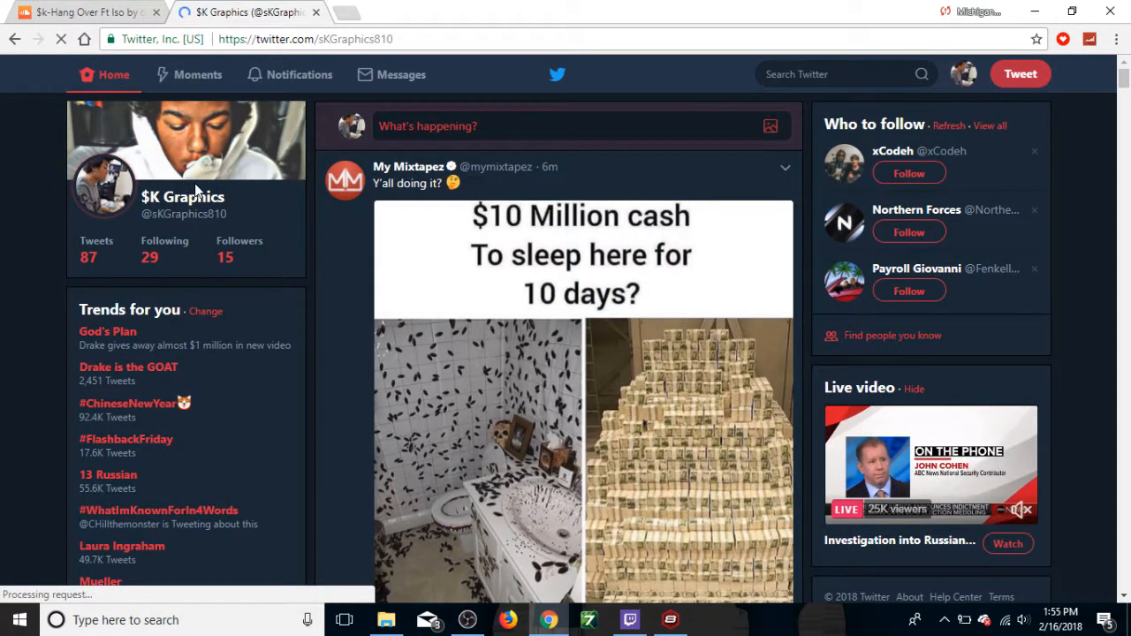
click(183, 196)
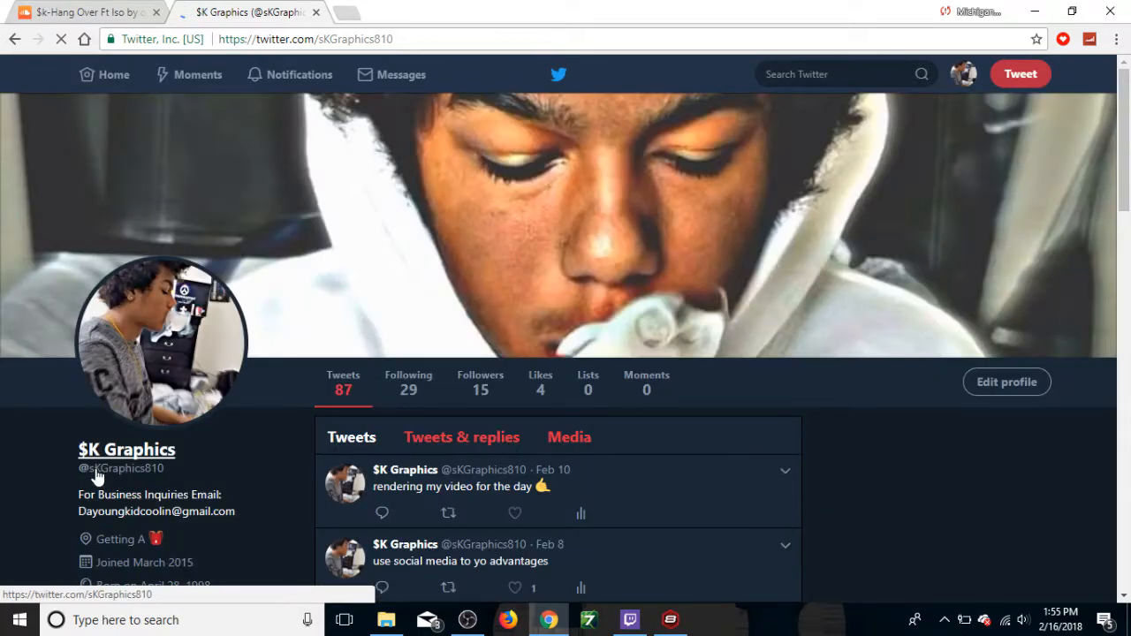